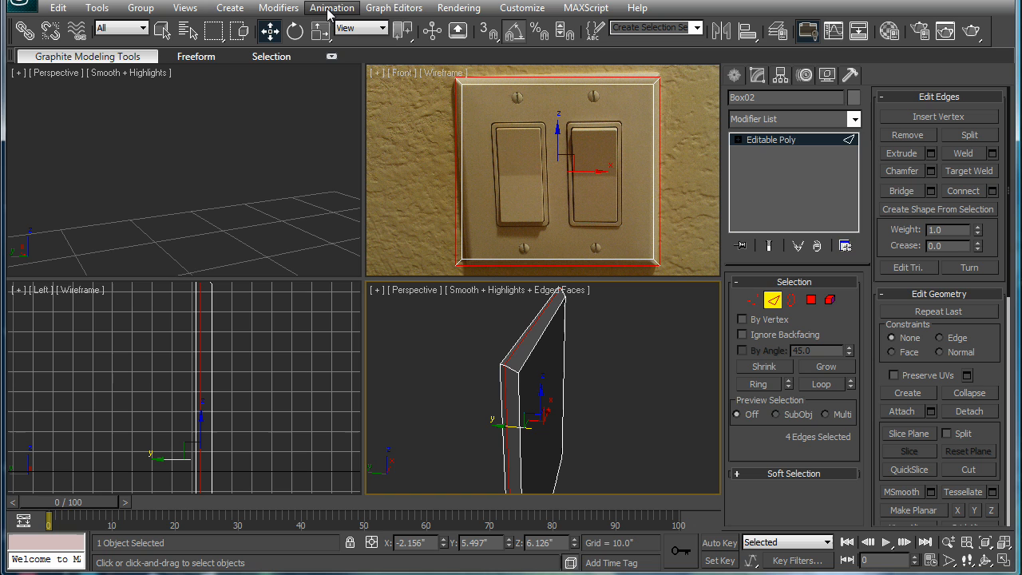
mouse_move(331, 56)
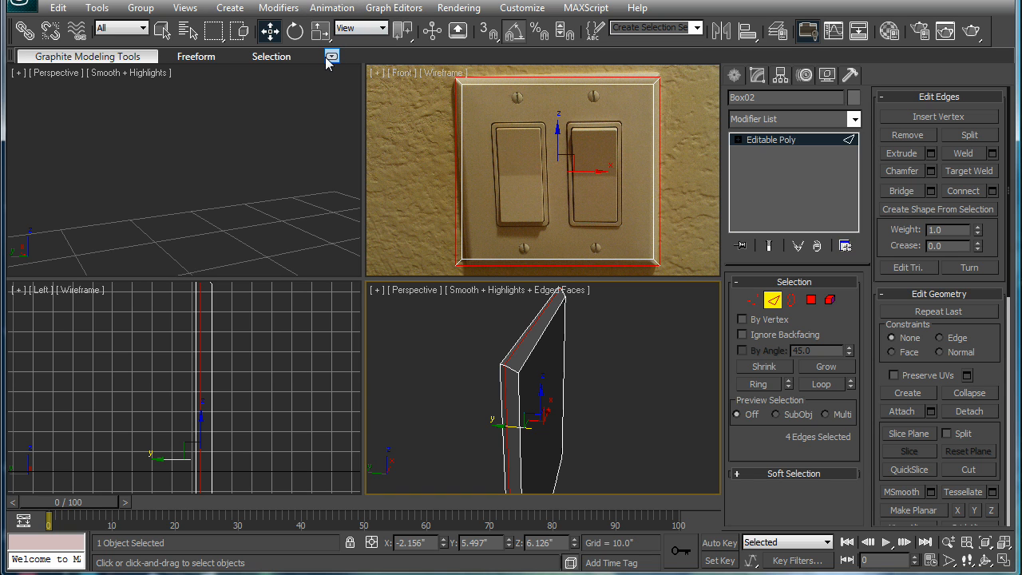
Show the Graphite Modeling Tools and Flow Connect the selected edge ring on the plate.
left_click(332, 56)
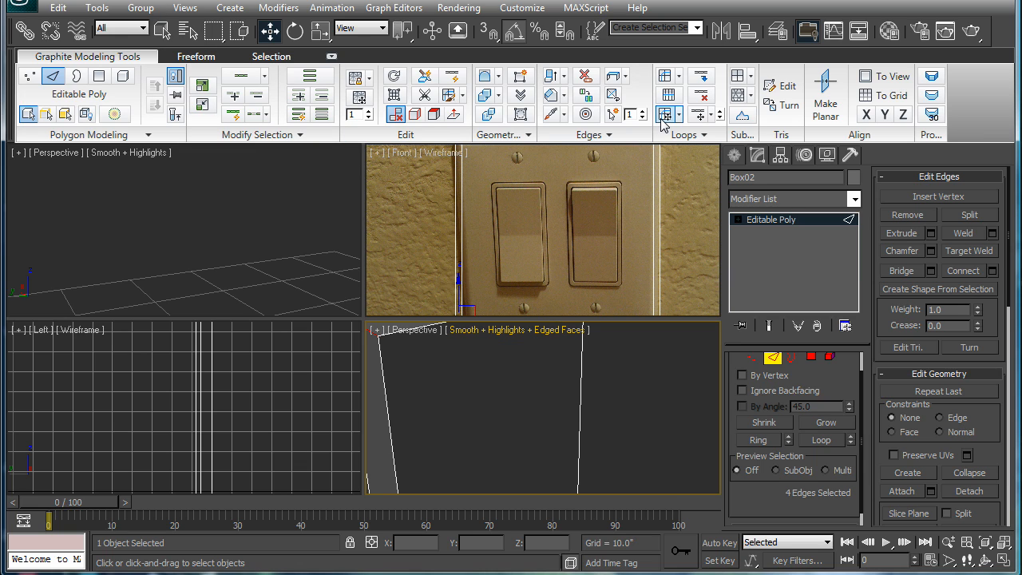
mouse_move(664, 115)
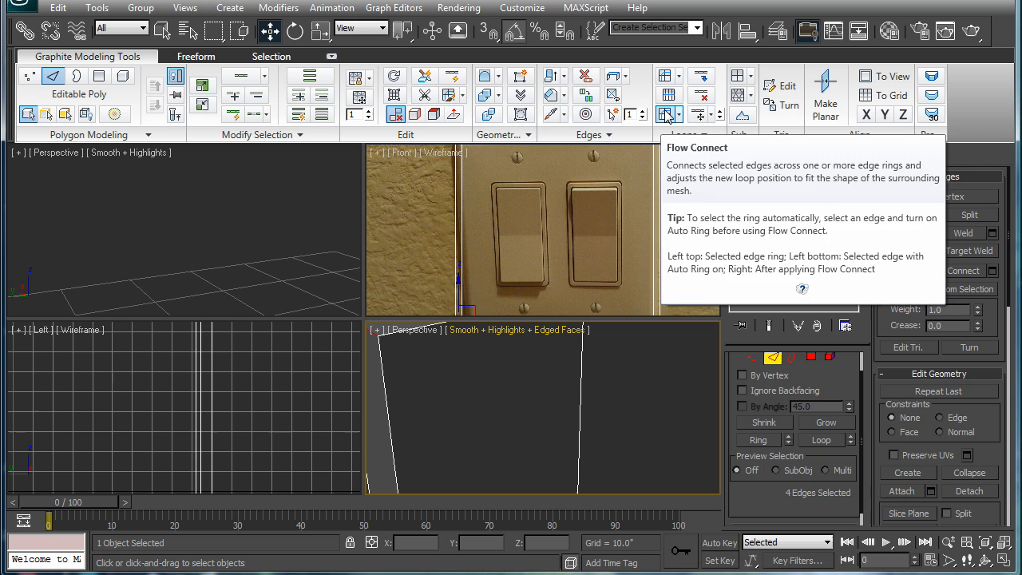
left_click(669, 113)
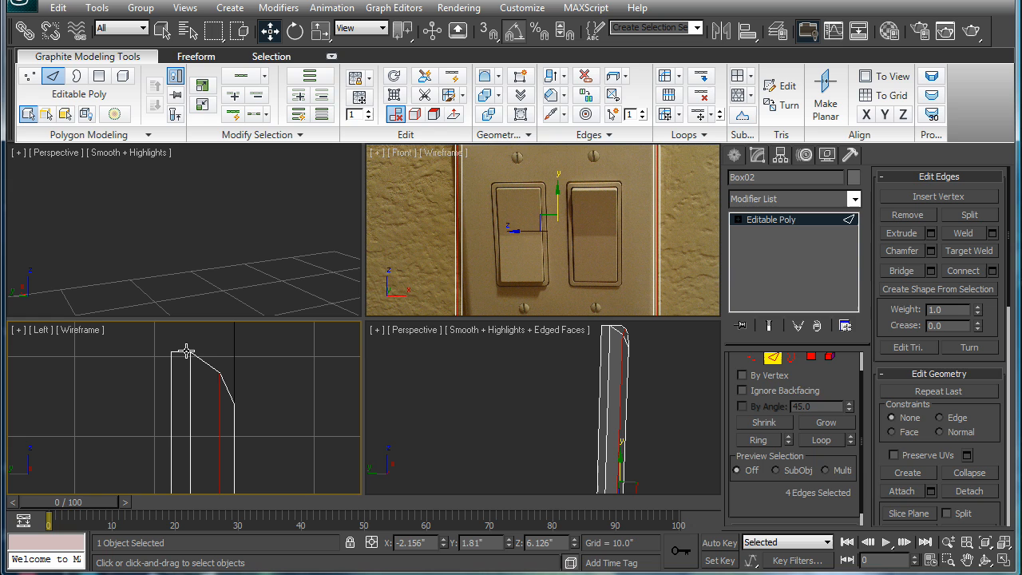
mouse_move(269, 401)
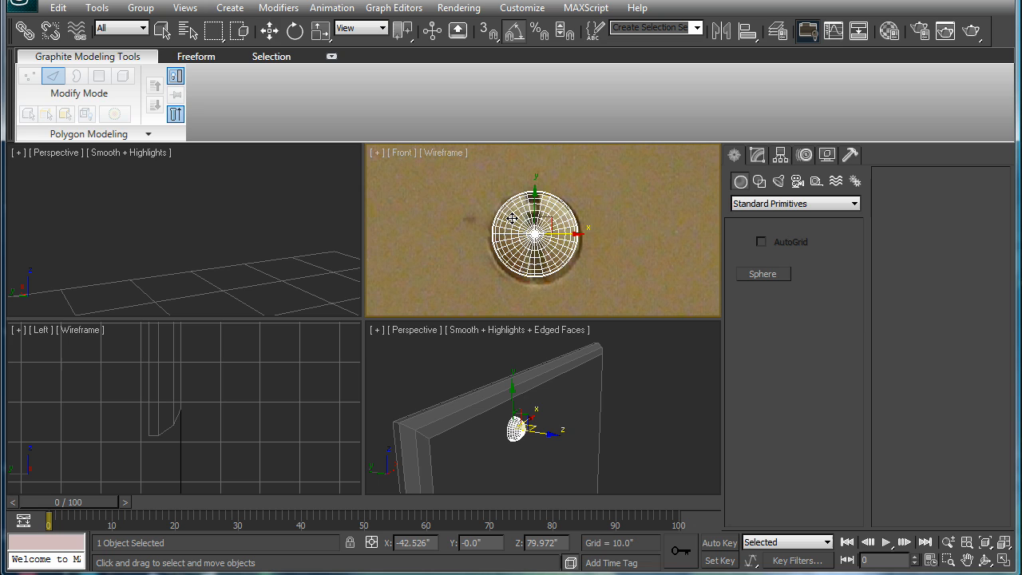
Create Sphere01 at a screw position and draw a small AutoGrid box on its surface.
left_click(268, 30)
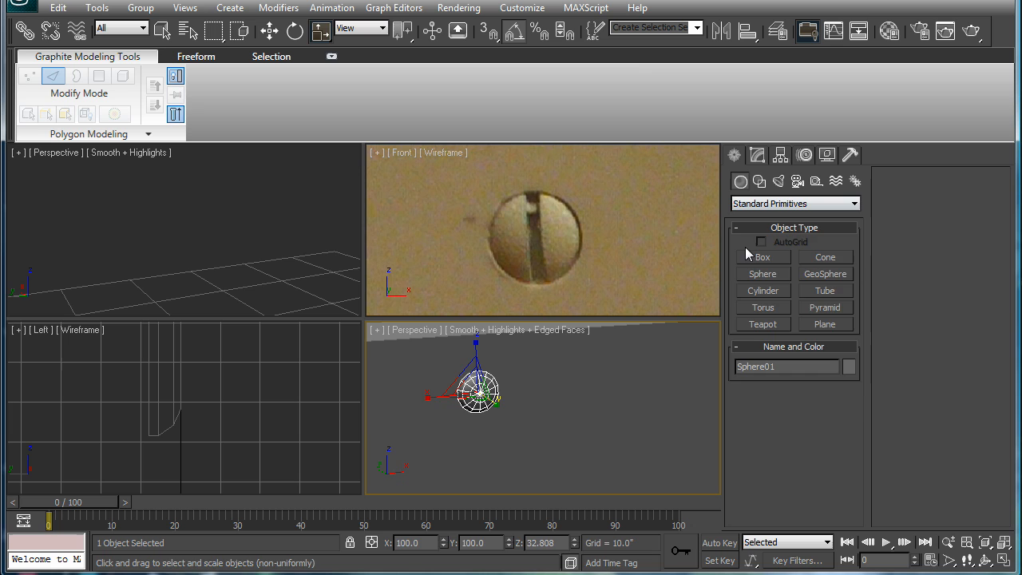
left_click(763, 255)
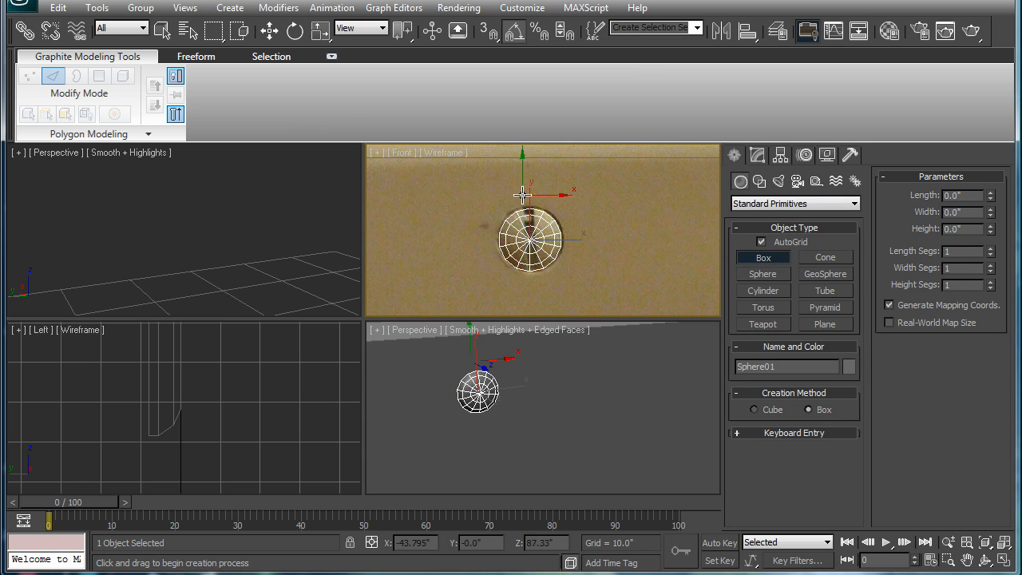
left_click_drag(530, 192, 530, 295)
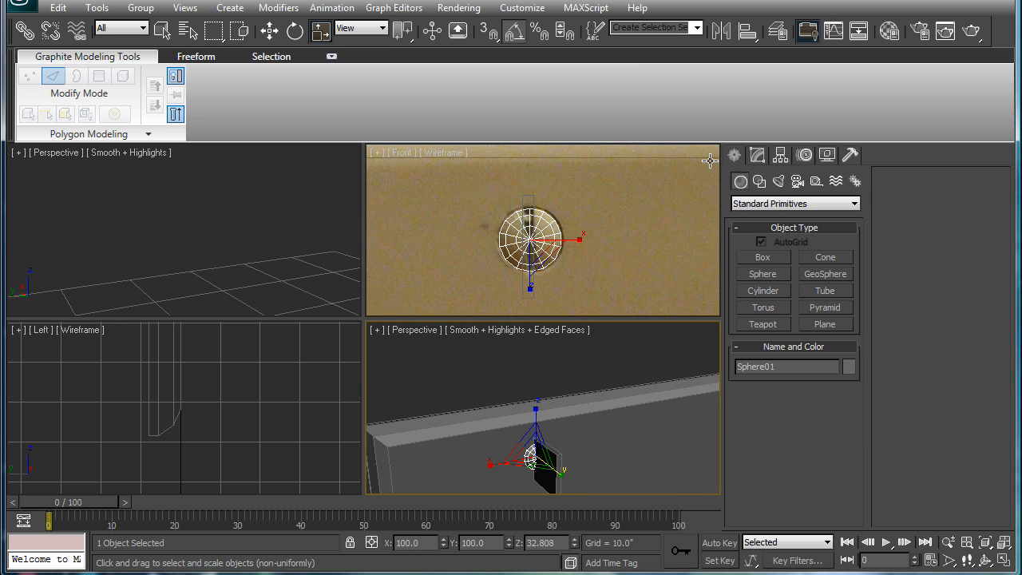
ProBoolean-subtract the box to slot the screw head, then clone the screw as a Copy.
left_click(795, 203)
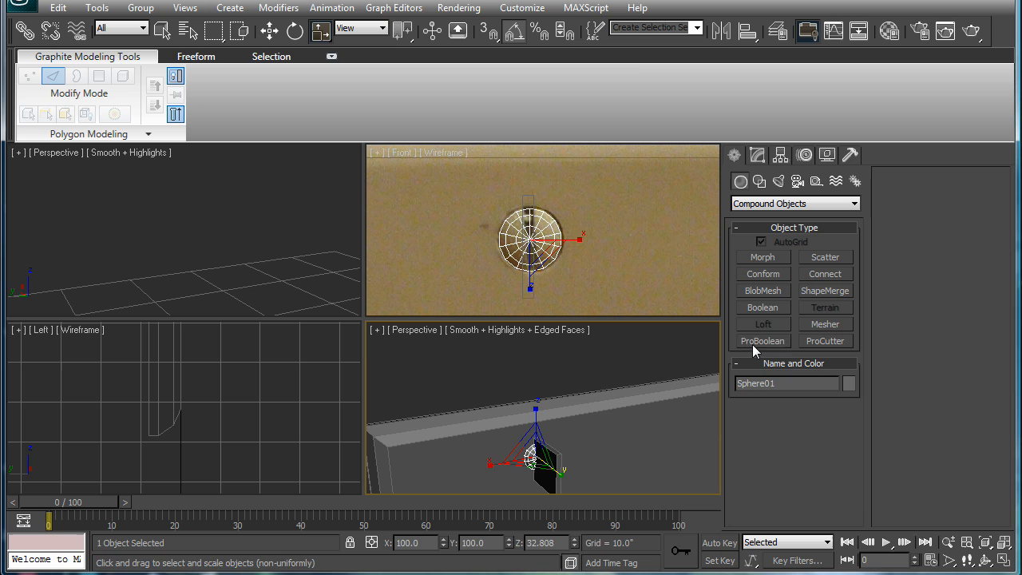
left_click(761, 340)
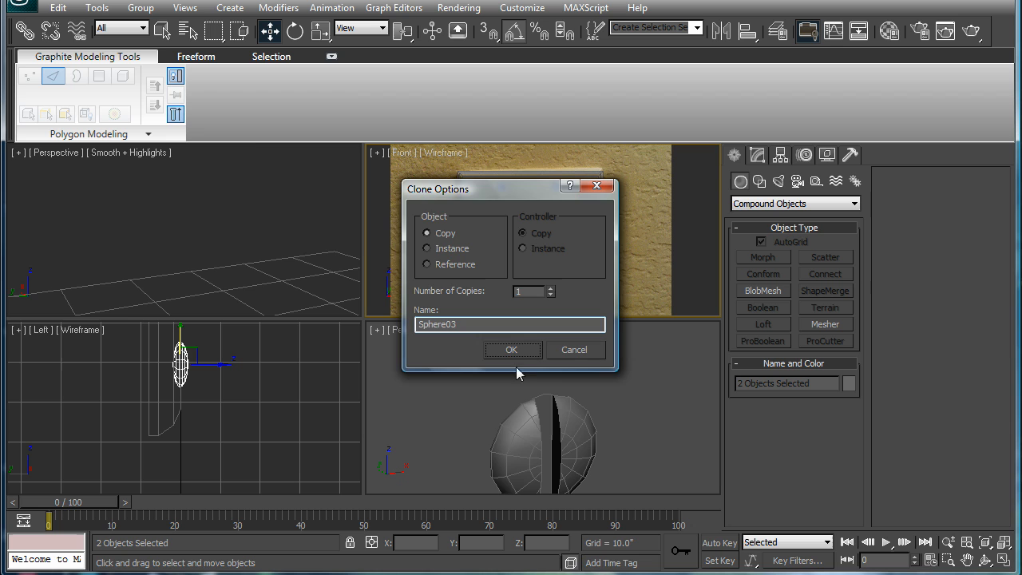
left_click(511, 350)
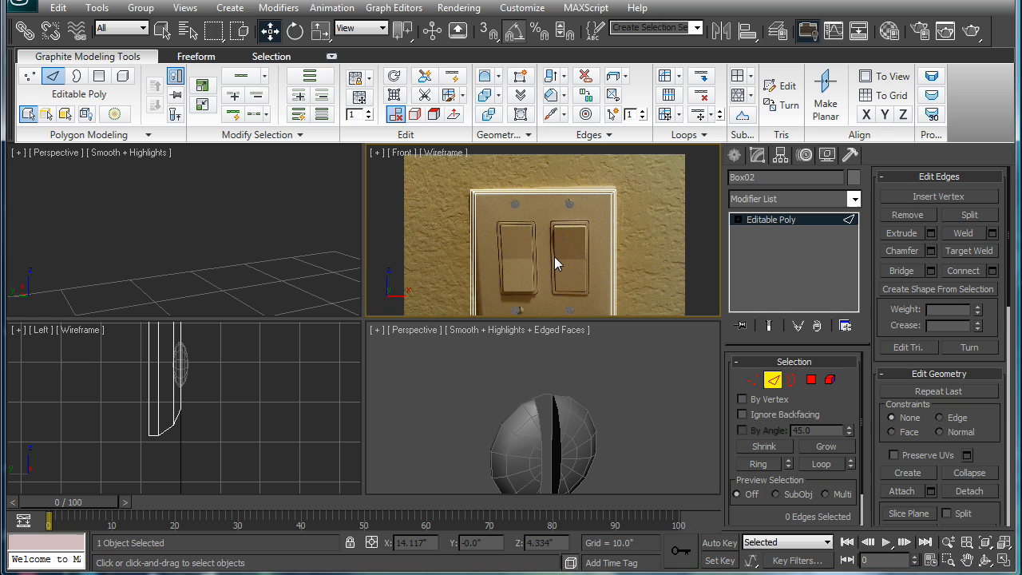
mouse_move(539, 188)
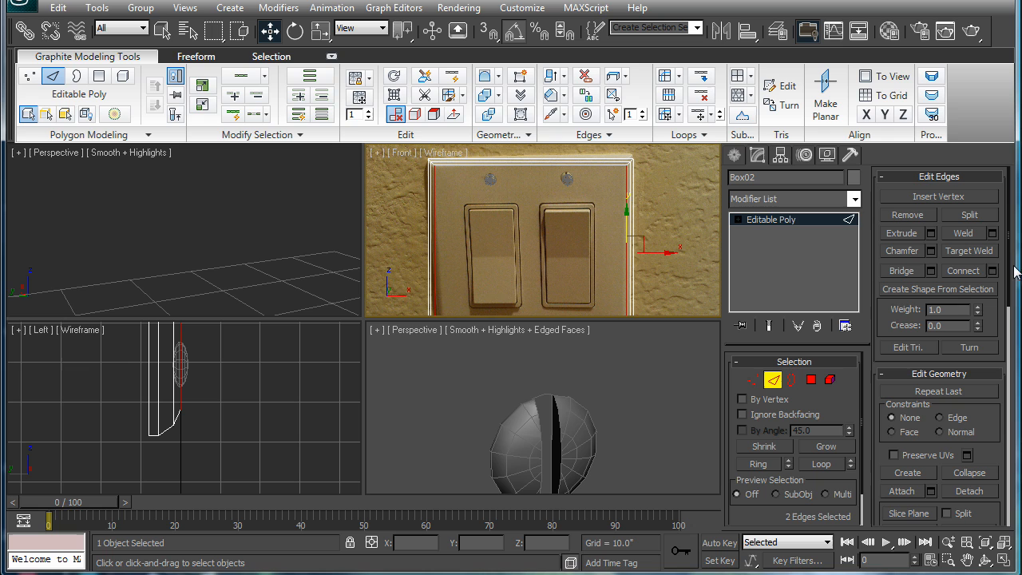
Connect the plate's vertical edges with 2 segments, pinched to the switch tops and bottoms.
left_click(993, 270)
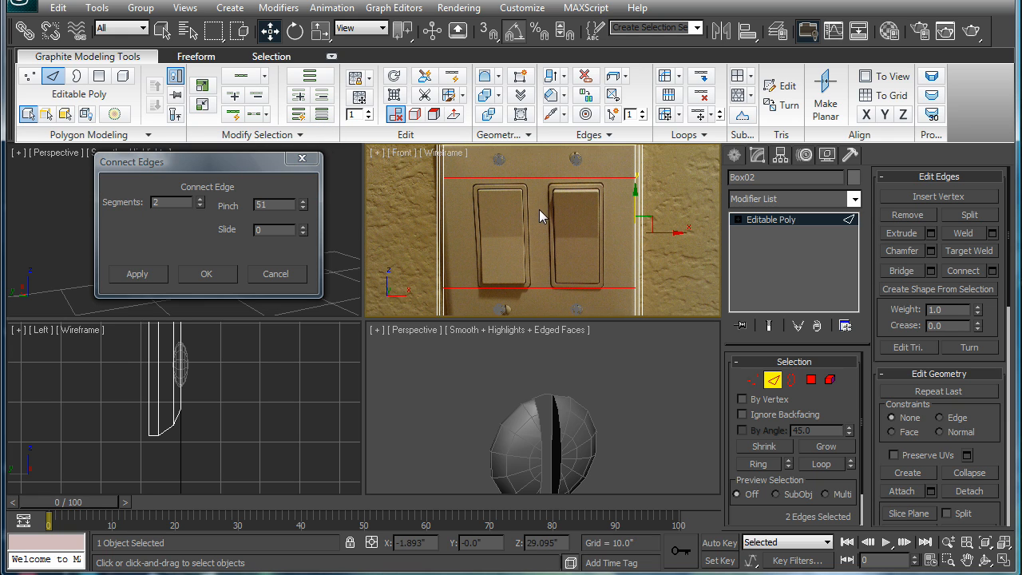
left_click(303, 200)
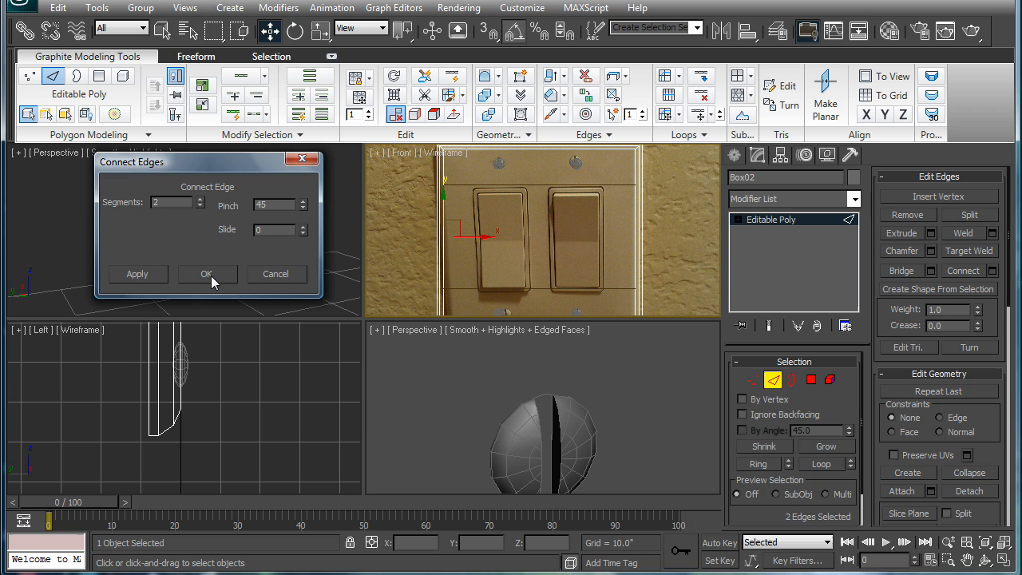
left_click(207, 273)
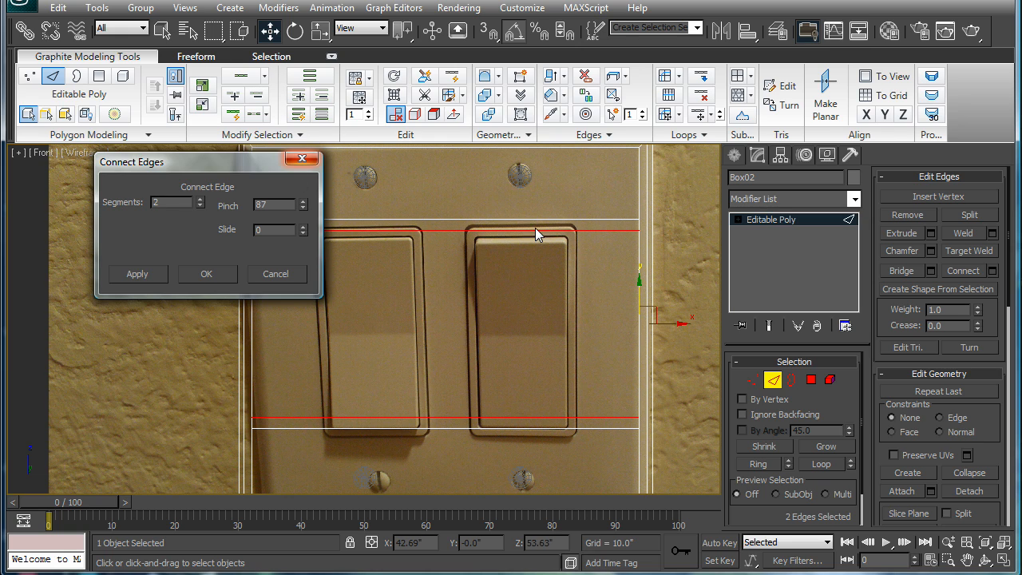
left_click(303, 201)
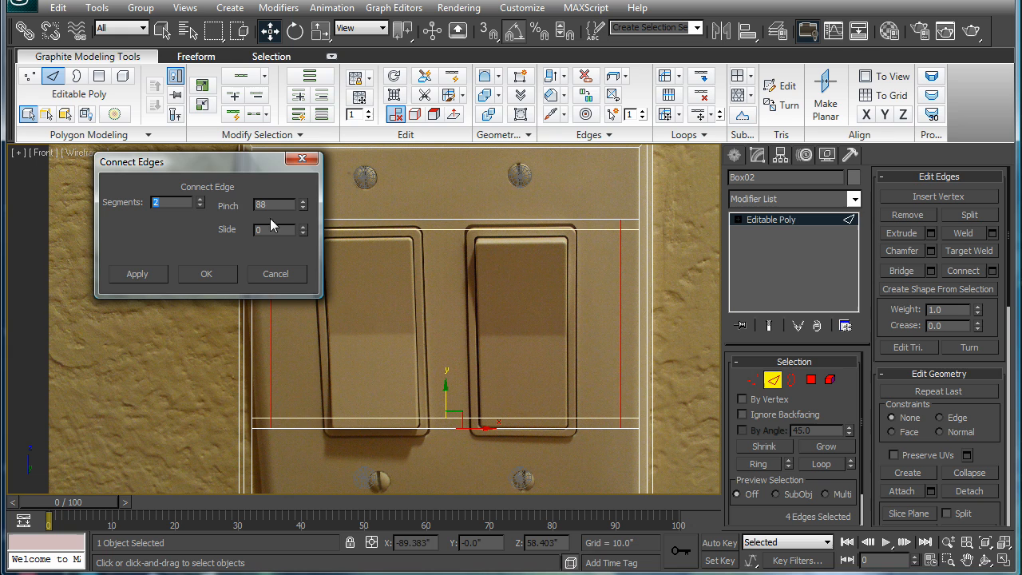
Spread a first pair of vertical connecting edges toward the switch ends, discarding an extra cut.
left_click_drag(304, 204, 305, 248)
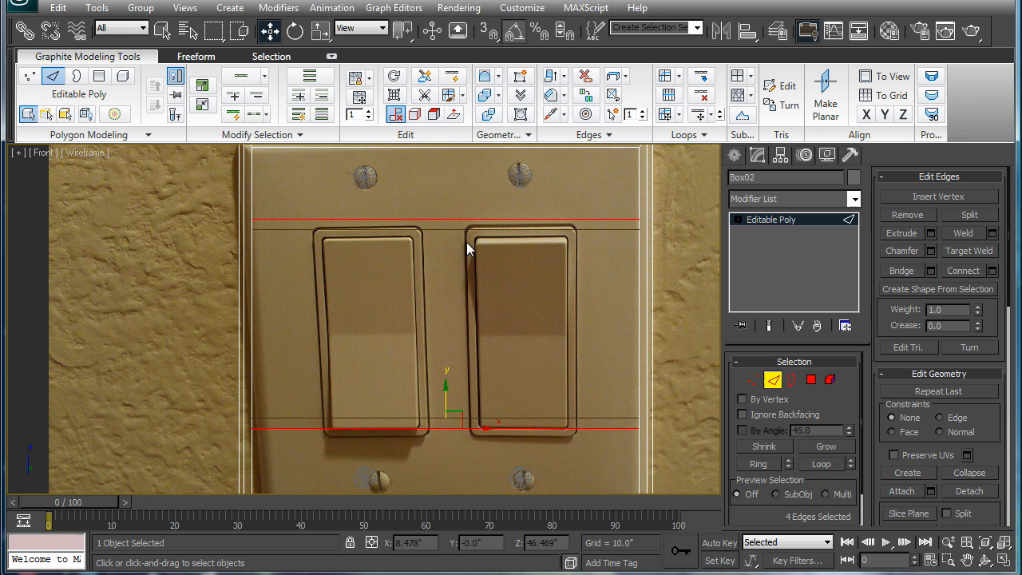
left_click(979, 270)
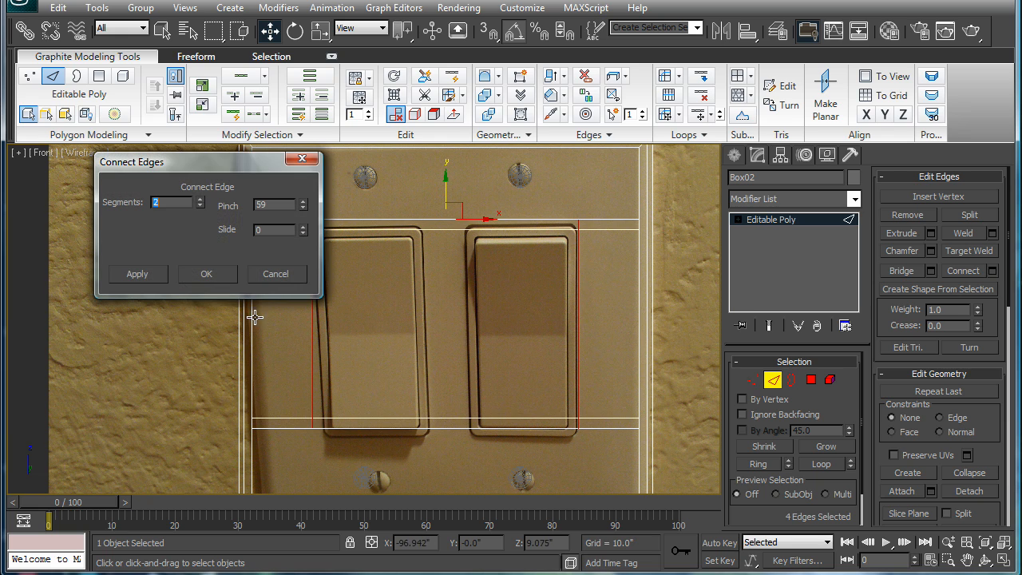
left_click(137, 273)
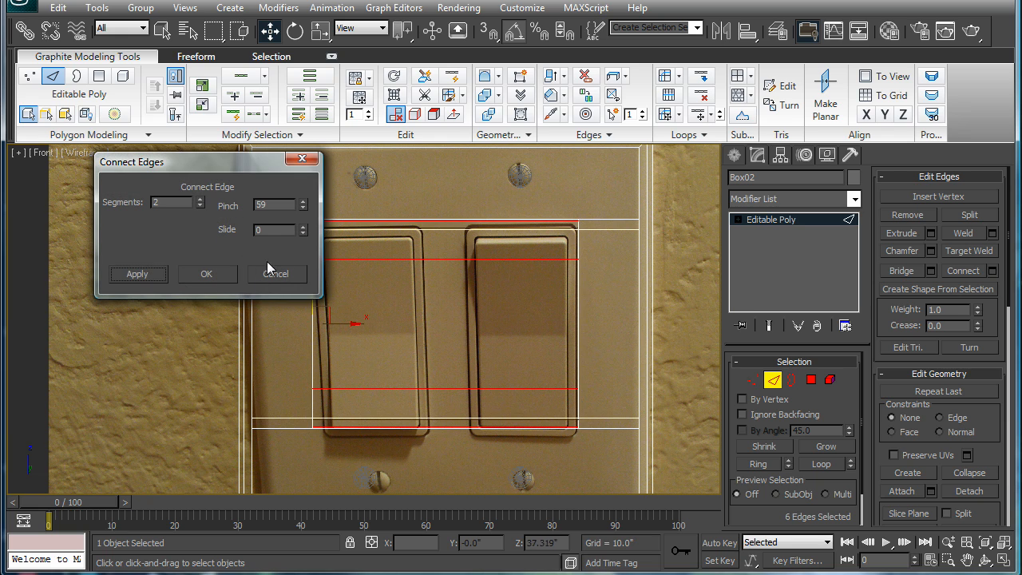
left_click(274, 273)
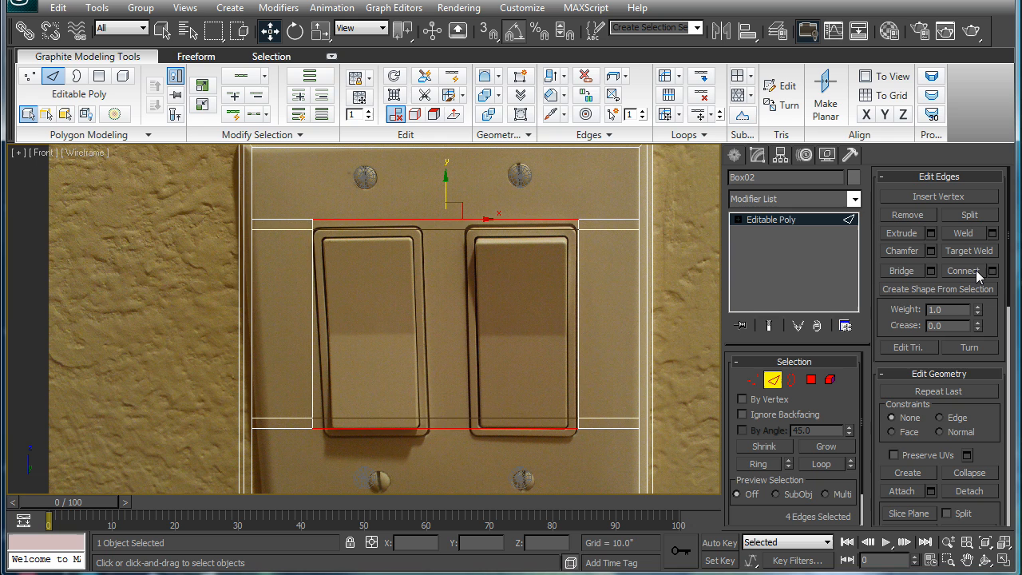
left_click(991, 270)
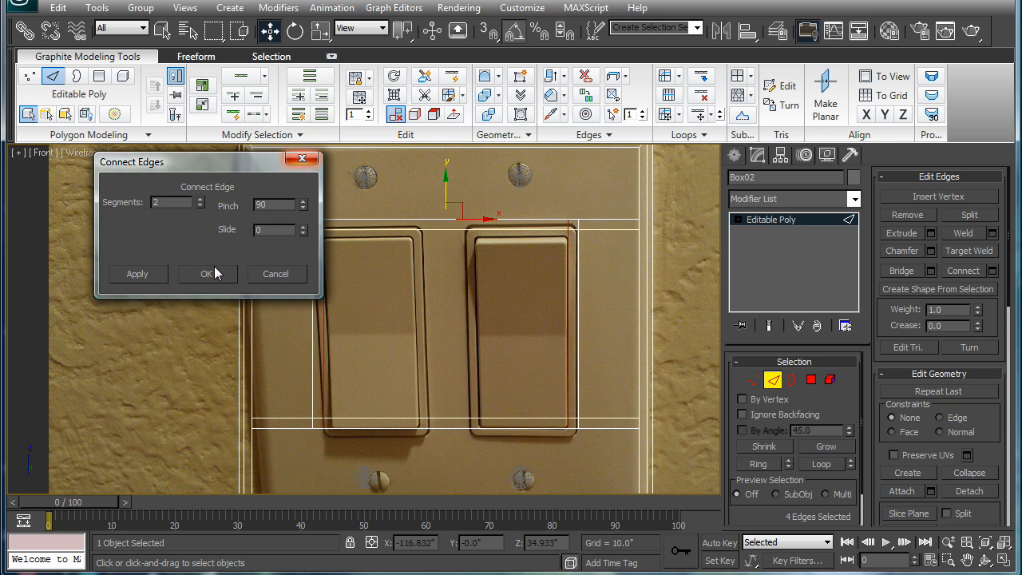
left_click(206, 273)
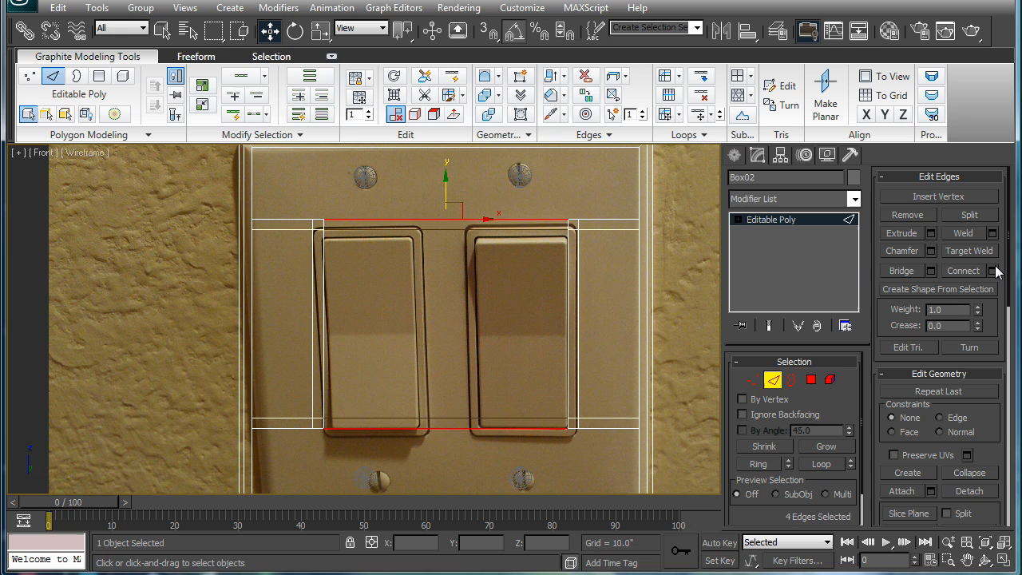
Connect the horizontal edges in two more pairs aligned to the switch sides, the second with Pinch 61.
left_click(996, 270)
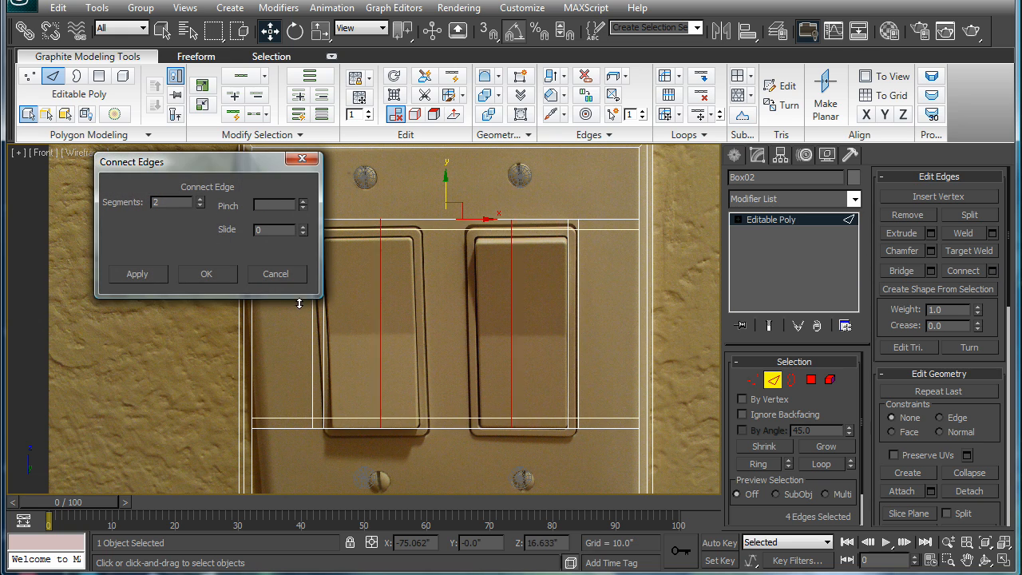
left_click_drag(303, 201, 297, 374)
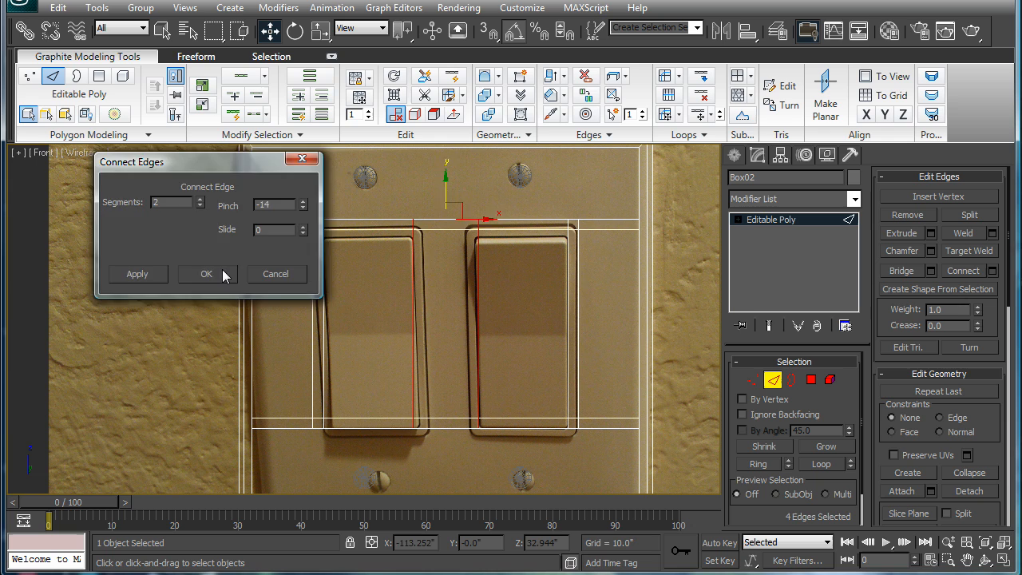
left_click(207, 275)
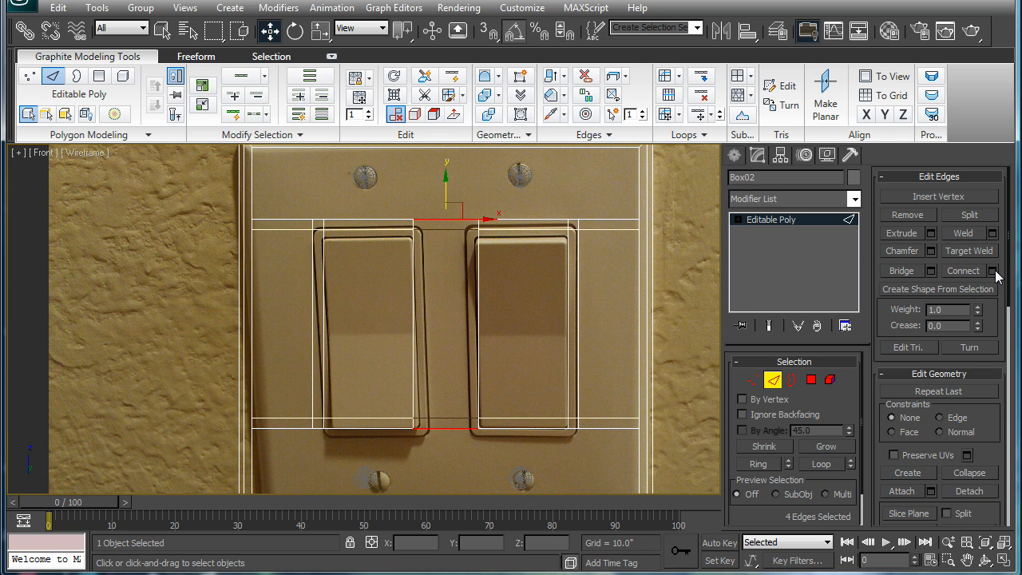
left_click(993, 271)
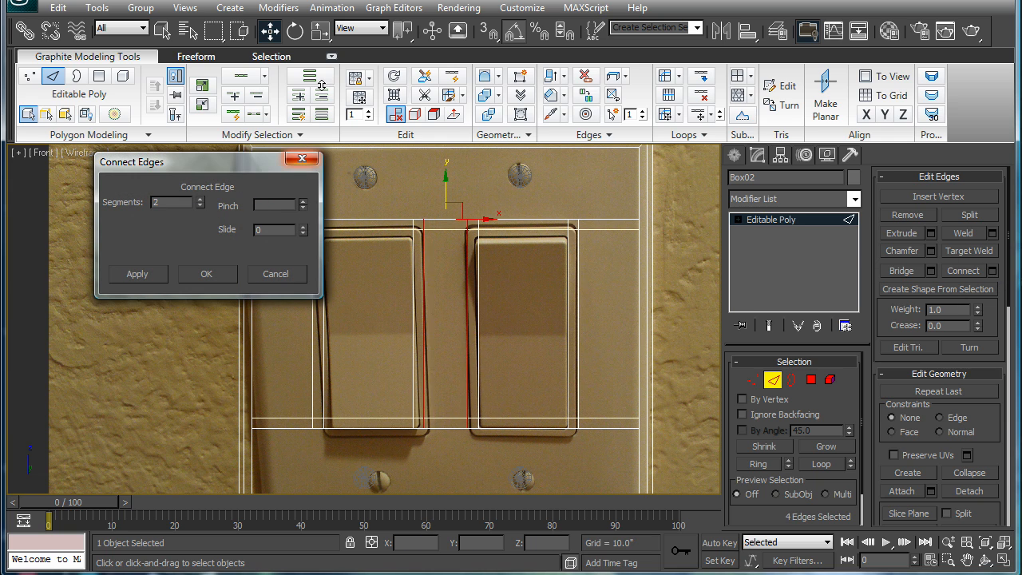
type("61")
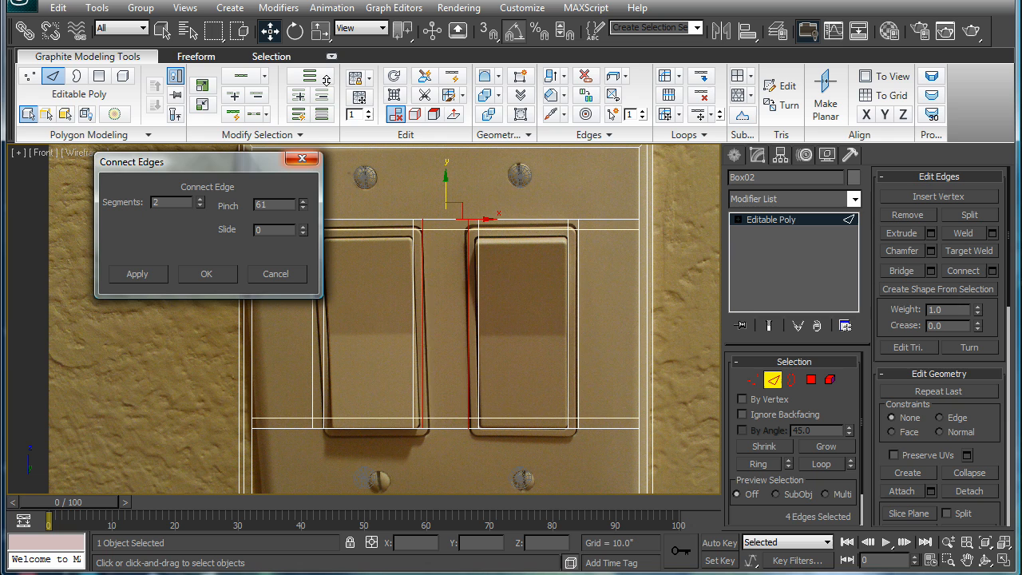
left_click(207, 273)
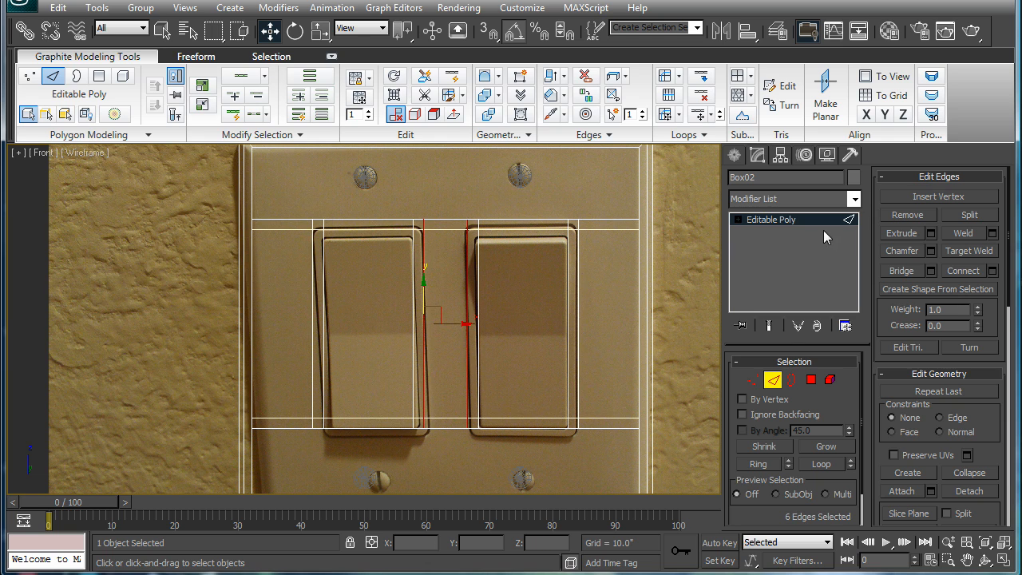
Go to Polygon level to select the faces framing both switch openings.
left_click(811, 380)
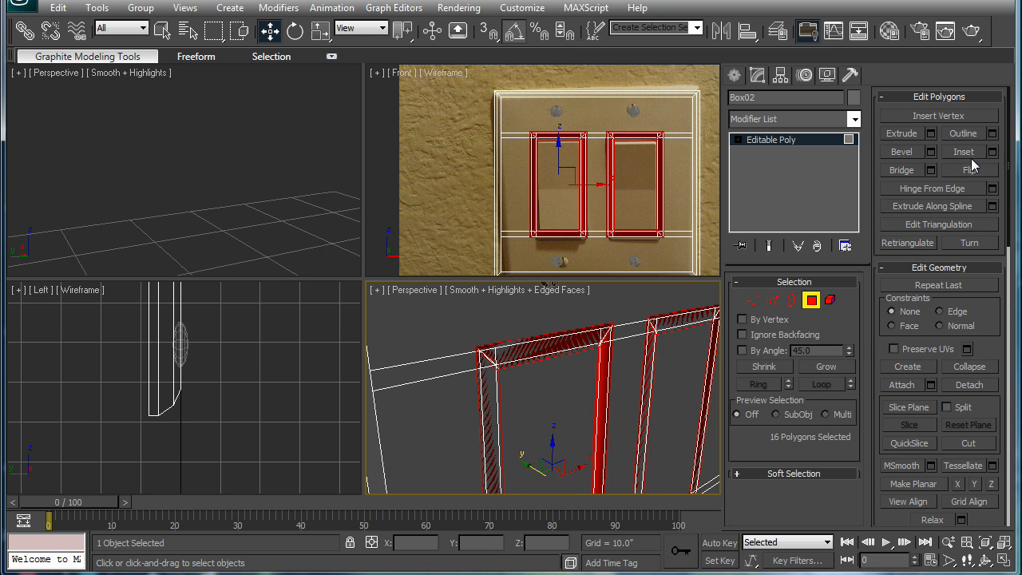
Inset the faces around both openings and narrow the selection to the border strips.
left_click(993, 150)
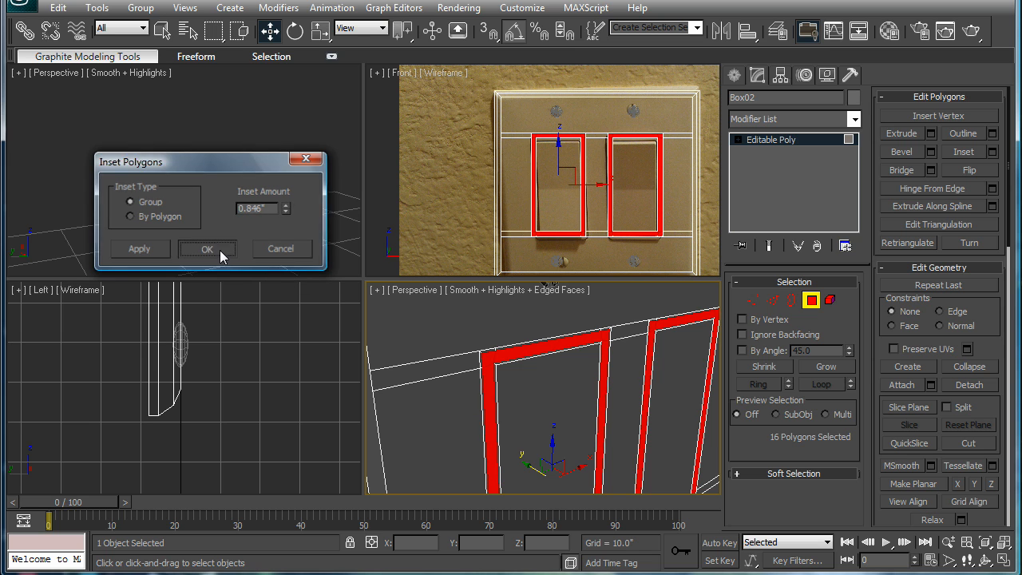
left_click(207, 249)
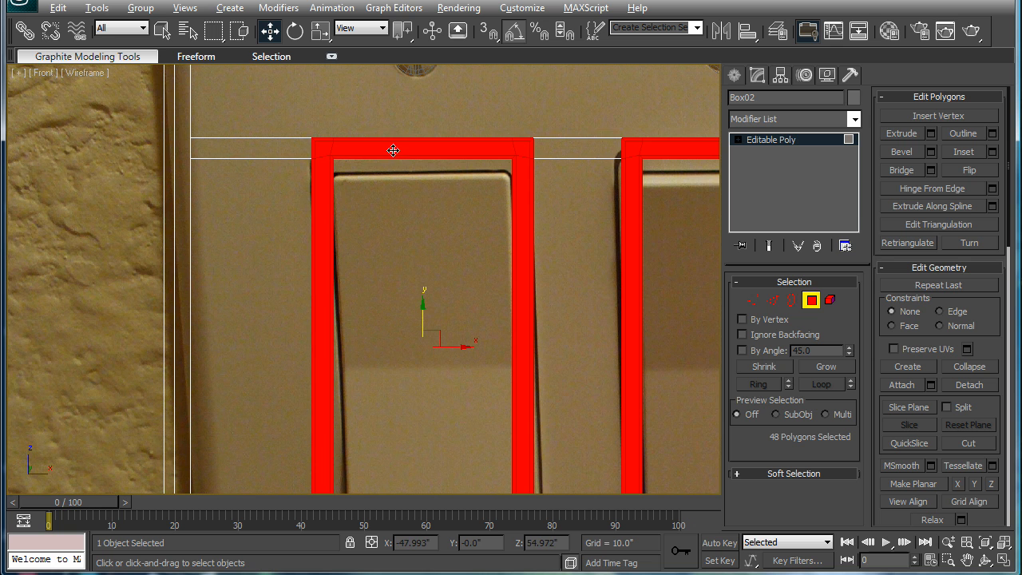
left_click_drag(391, 150, 520, 169)
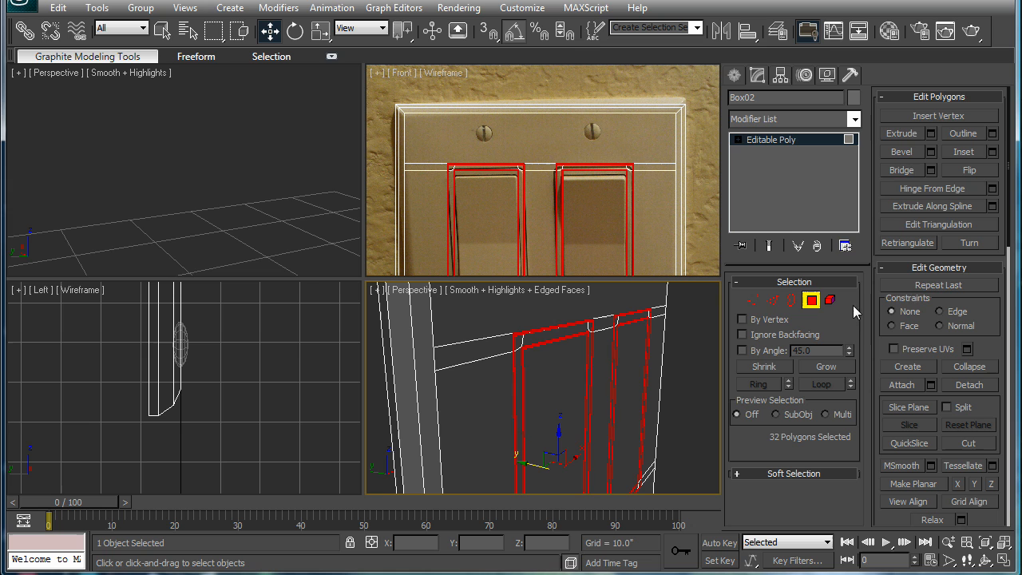
Extrude the border strips by about 0.11 to form a slight raised rim.
left_click(925, 132)
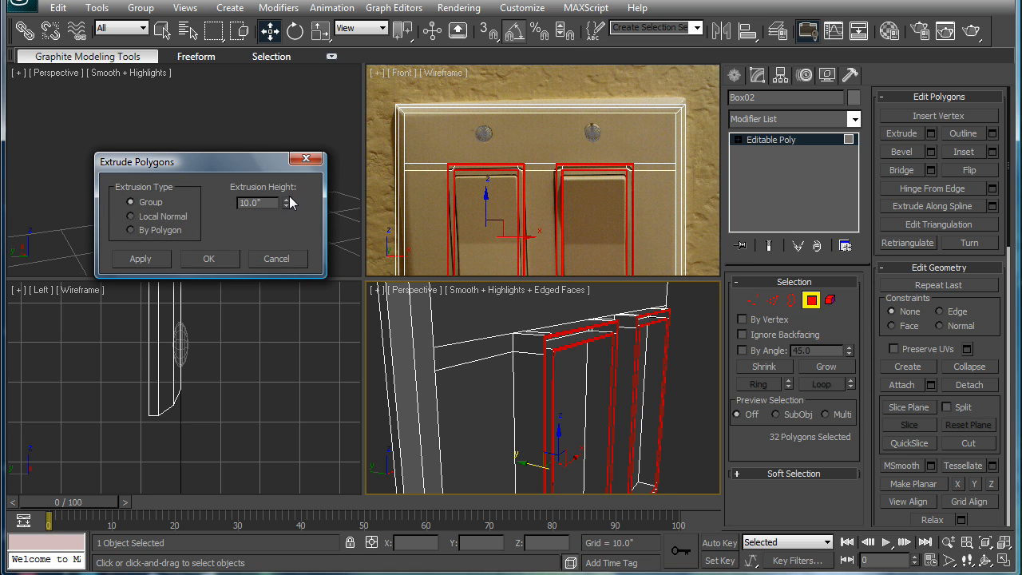
left_click_drag(286, 198, 286, 216)
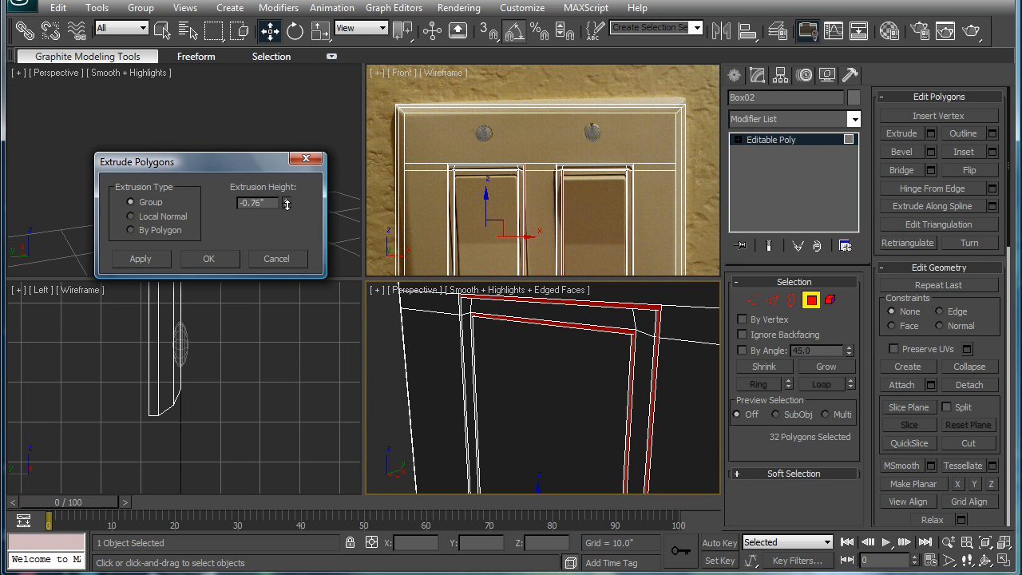
left_click_drag(288, 203, 287, 198)
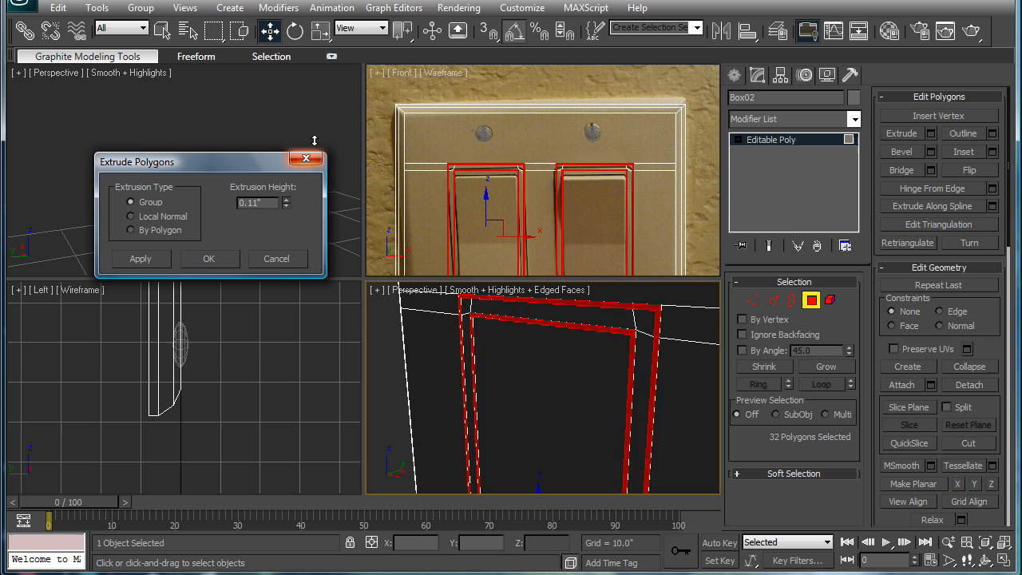
left_click(208, 259)
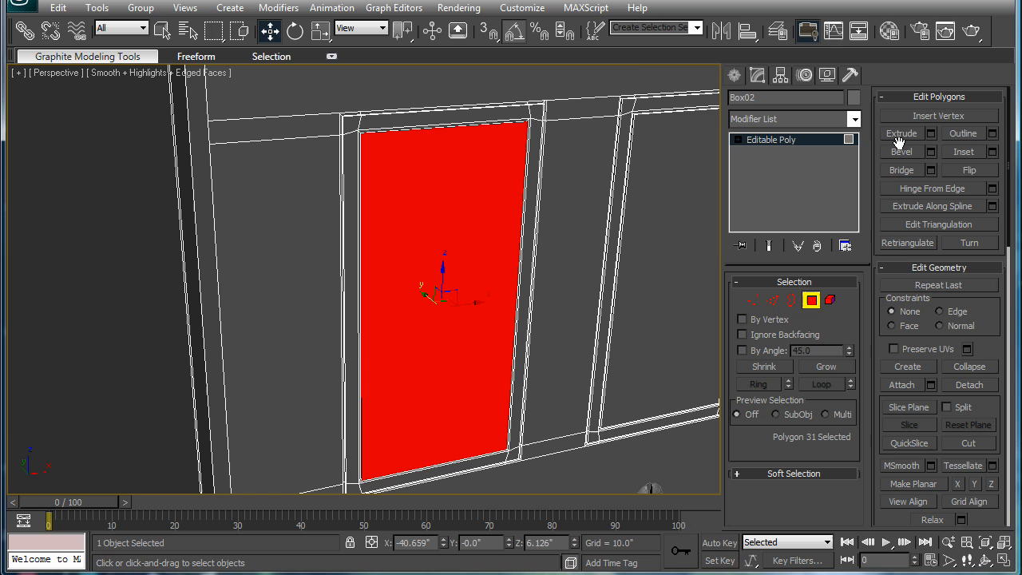
mouse_move(961, 271)
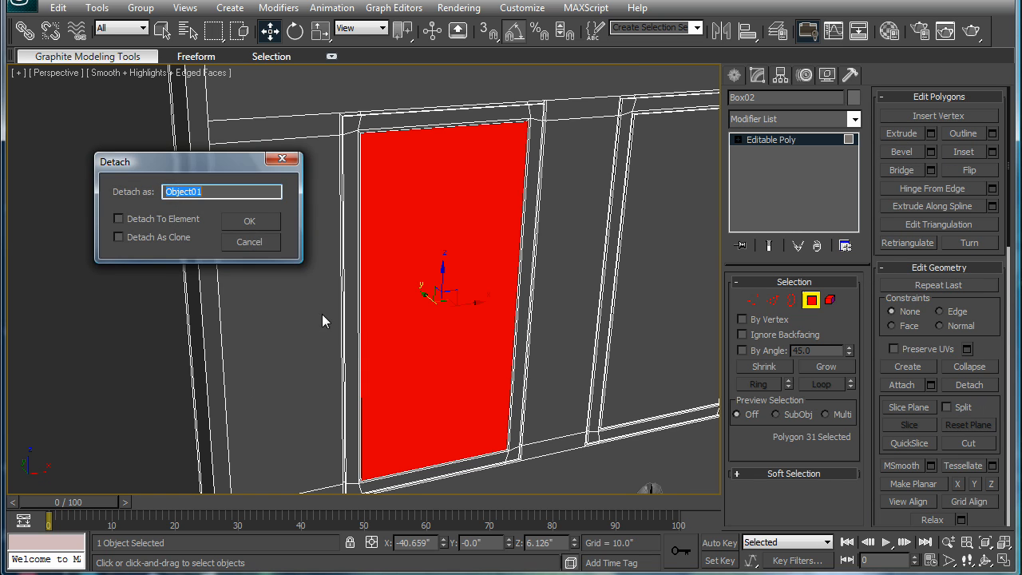
Detach the switch face as Object01 and pick out its open border edges.
left_click(249, 220)
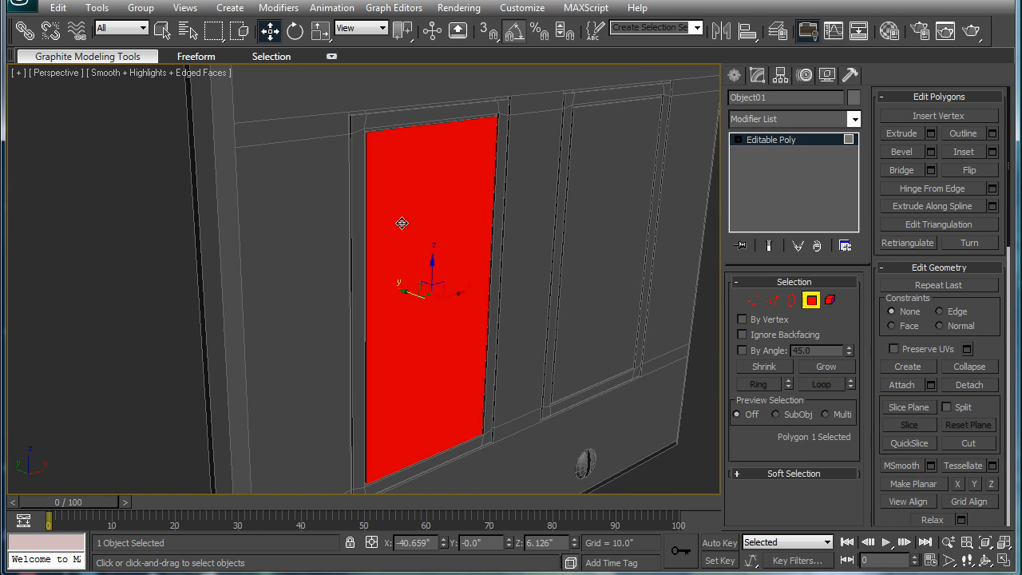
left_click(929, 132)
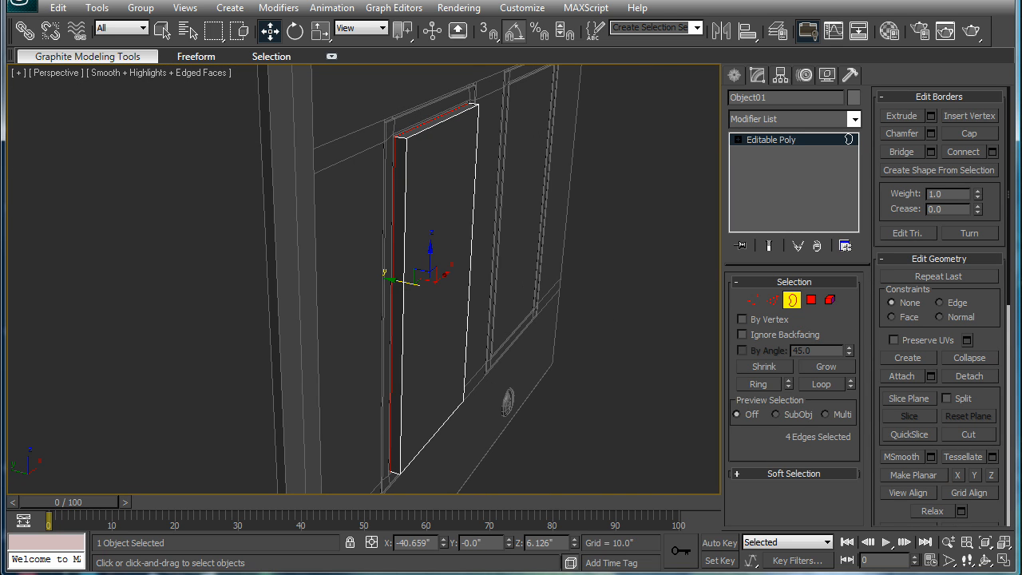
mouse_move(613, 182)
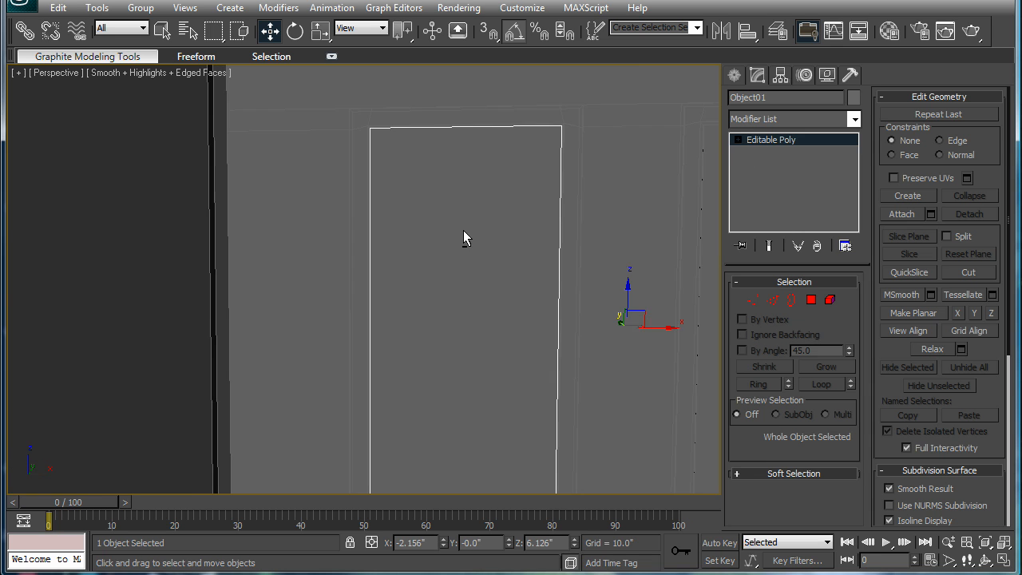
Adjust Object01's pivot and rotate it to sit slightly tilted in the left opening.
left_click(779, 75)
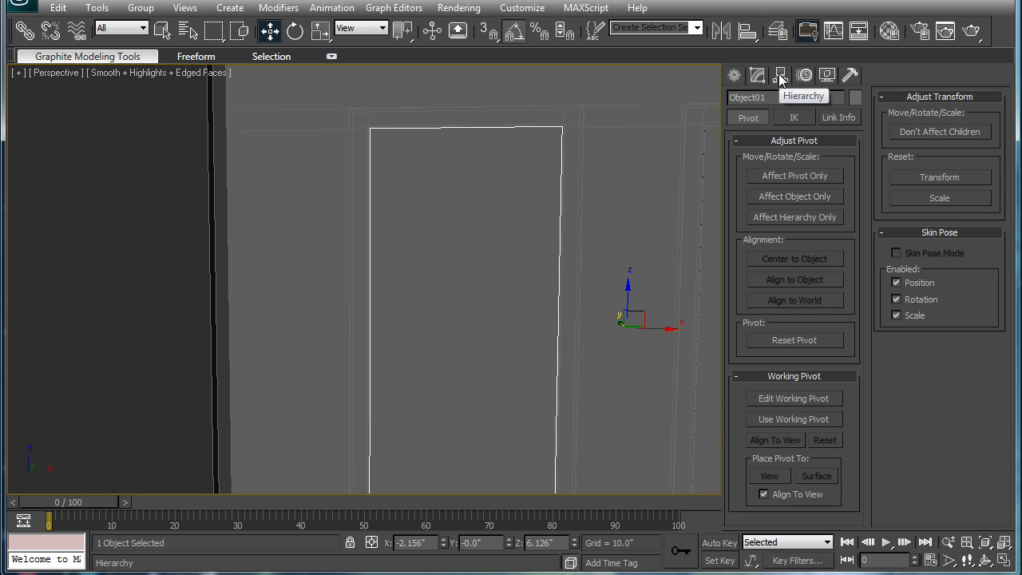
left_click(794, 175)
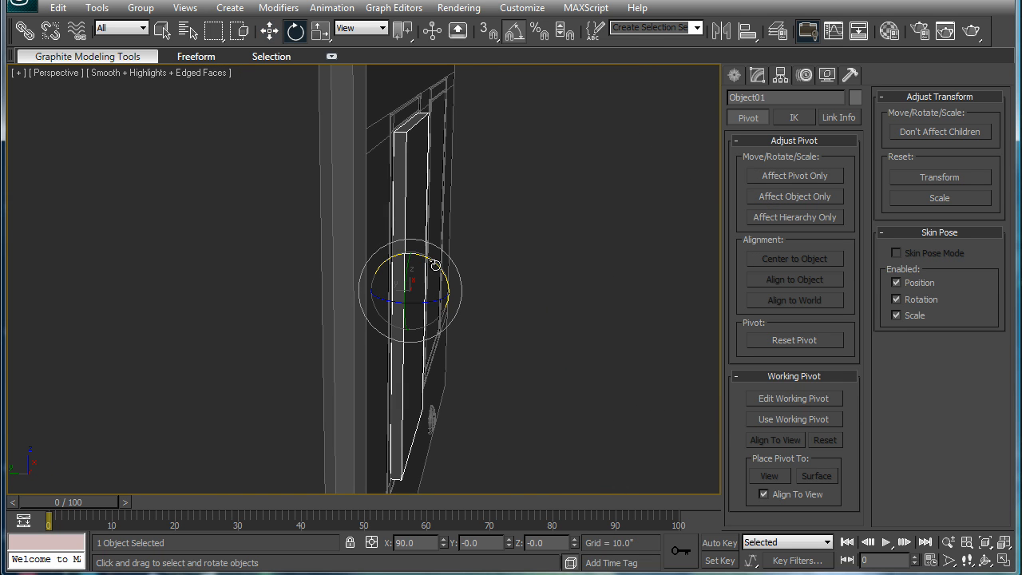
mouse_move(447, 272)
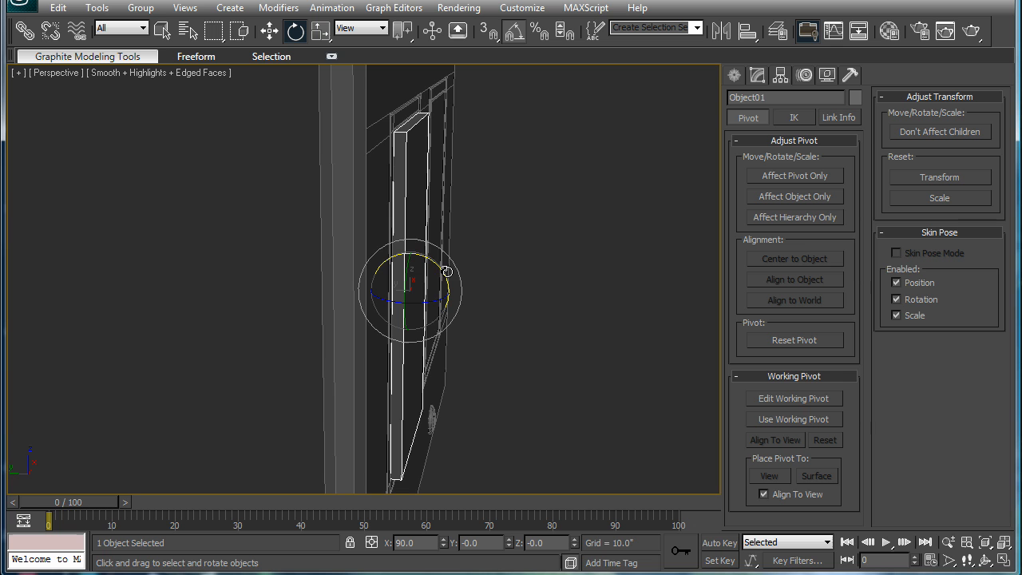
left_click_drag(447, 271, 437, 262)
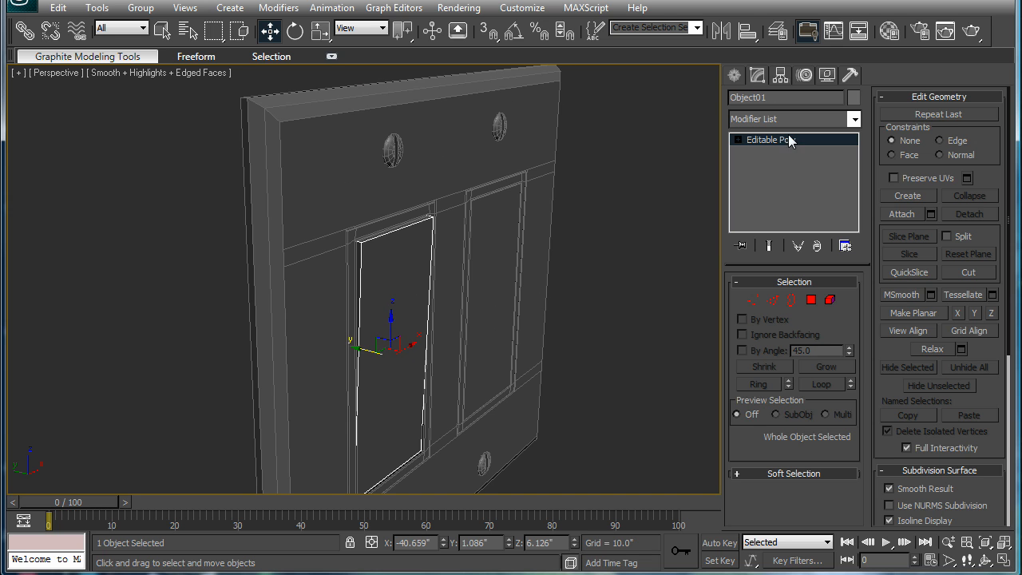
Select the switch's front edge loop at Edge level and grow it for chamfering.
left_click(811, 300)
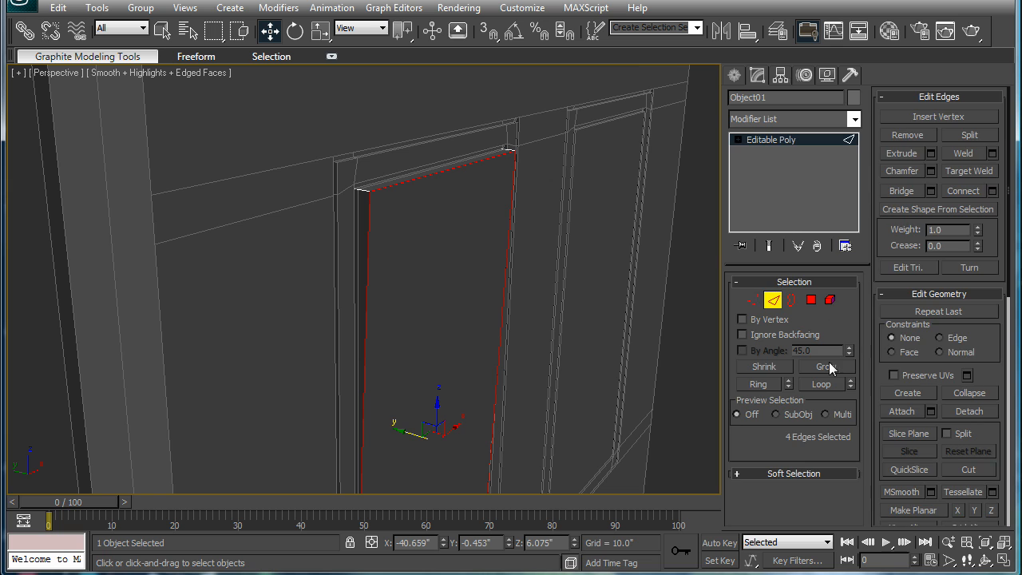
left_click(929, 171)
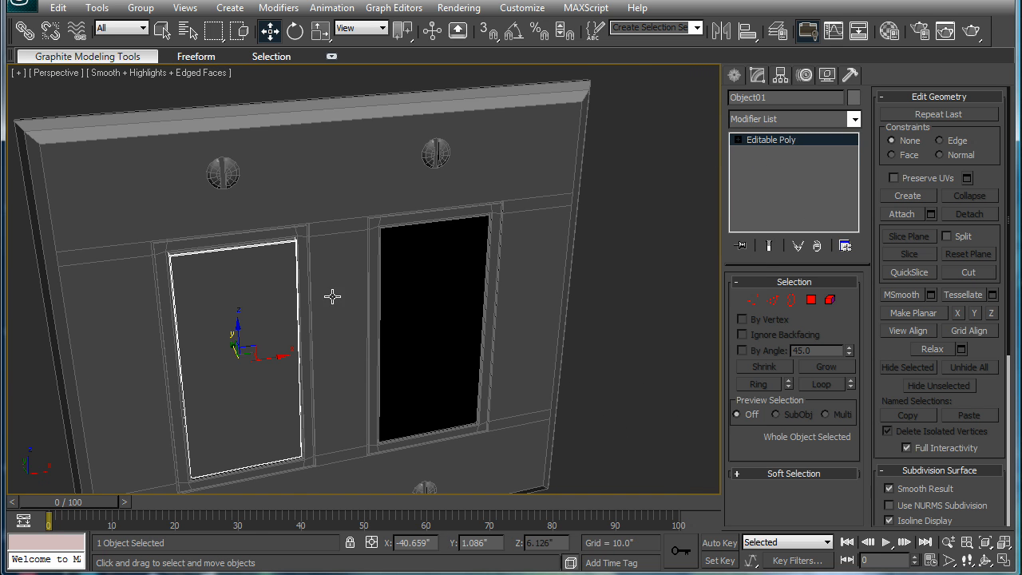
Clone the rocker switch as an independent copy, Object02, into the right opening.
key("f")
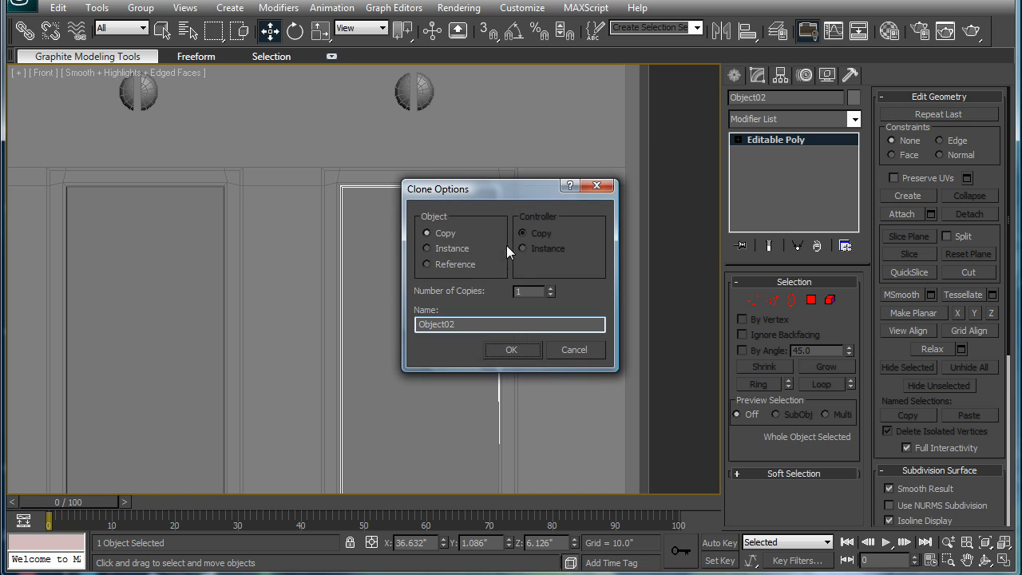
left_click(511, 350)
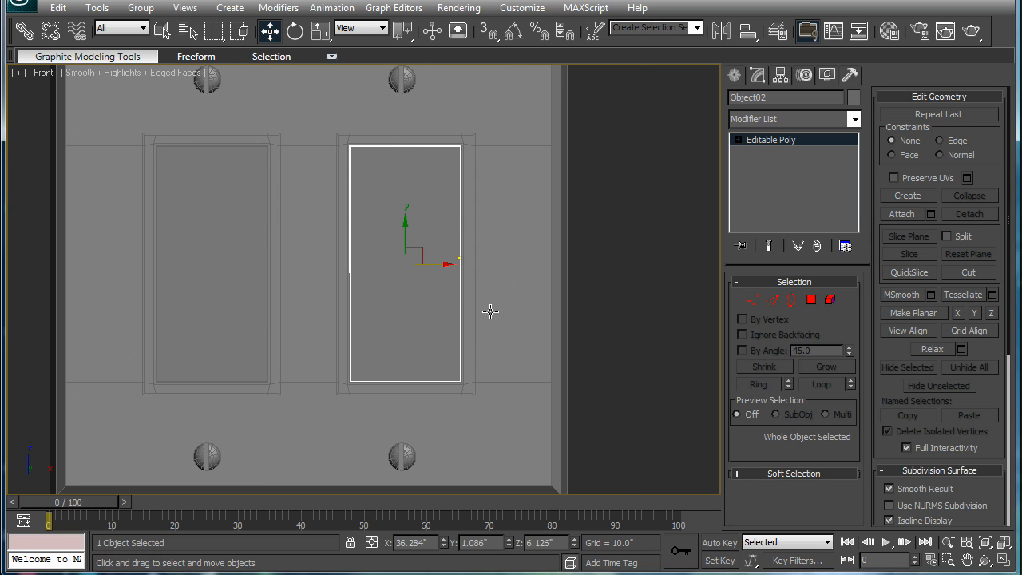
key("alt+w")
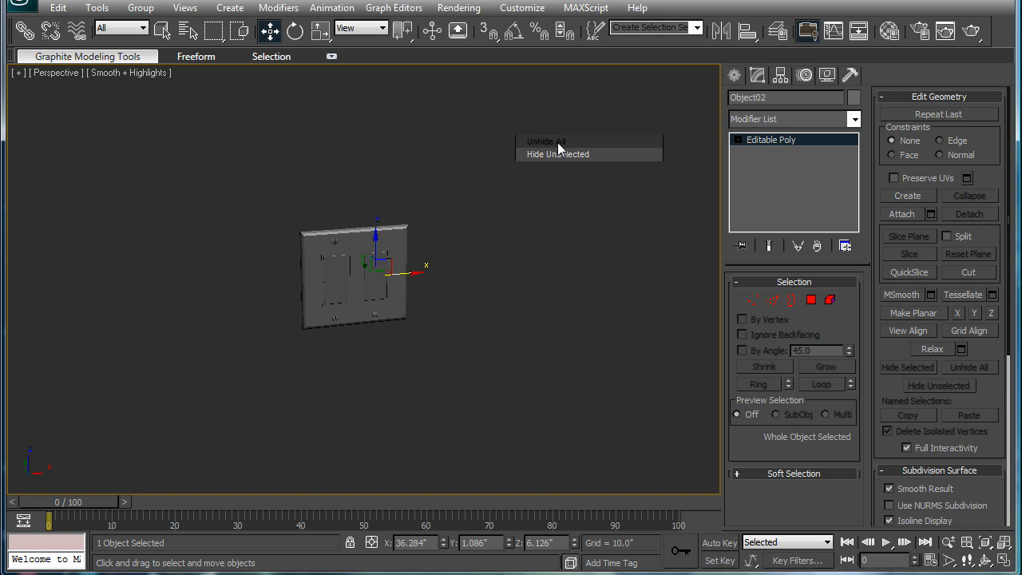
Unhide all objects and non-uniformly scale Box02 so it squashes flat against the plate.
left_click(557, 153)
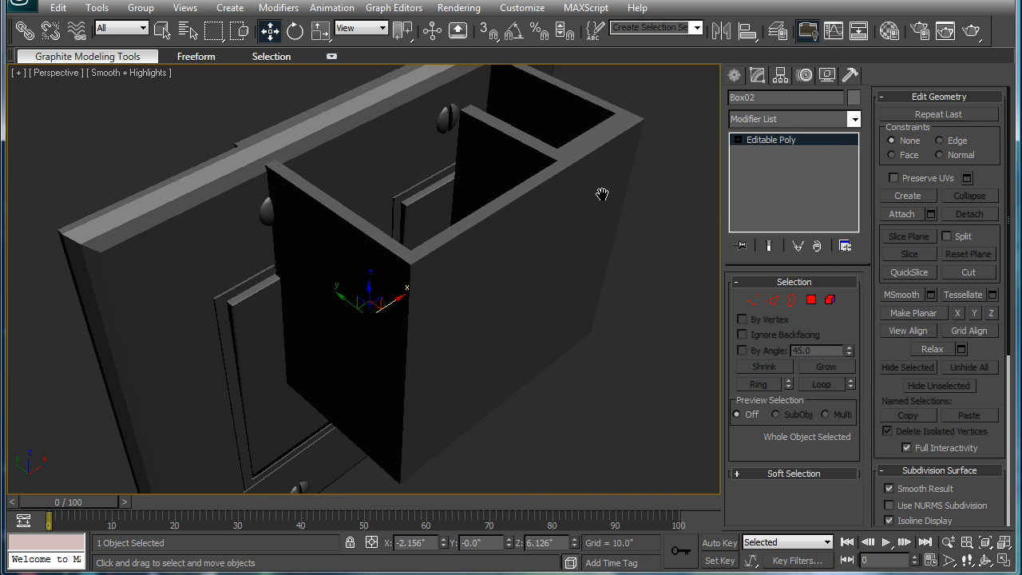
left_click_drag(603, 194, 352, 264)
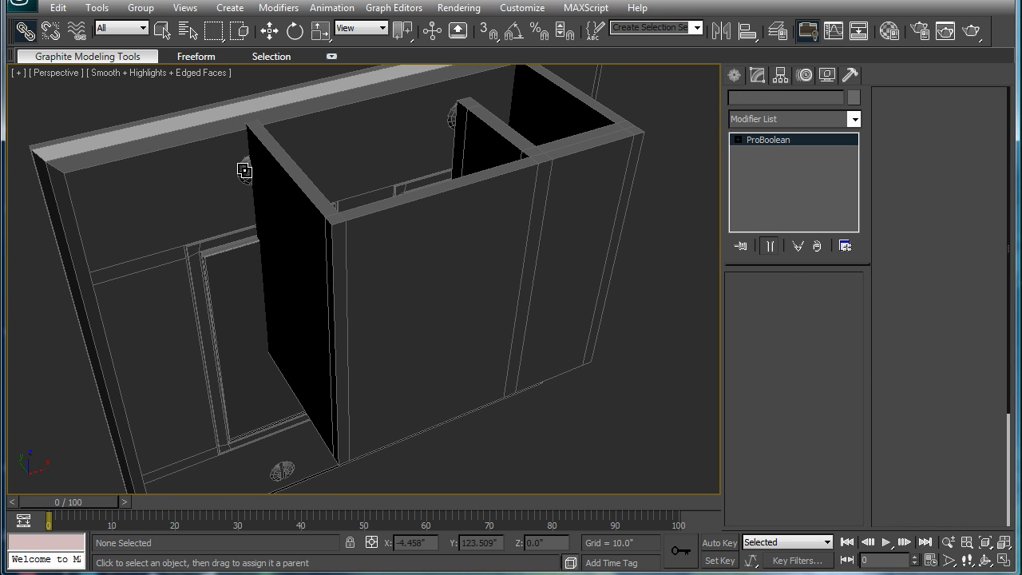
left_click(450, 120)
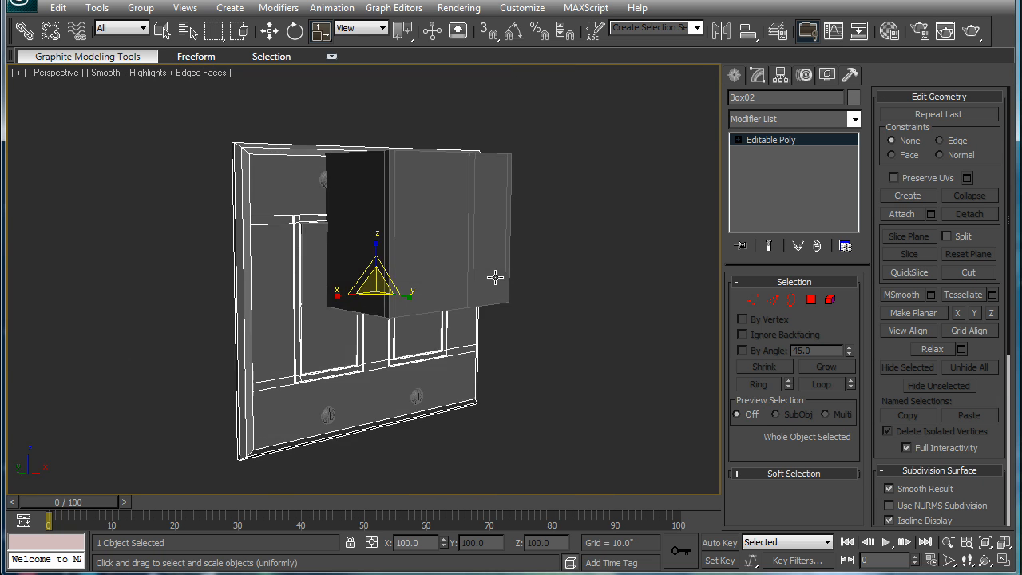
left_click_drag(494, 278, 438, 307)
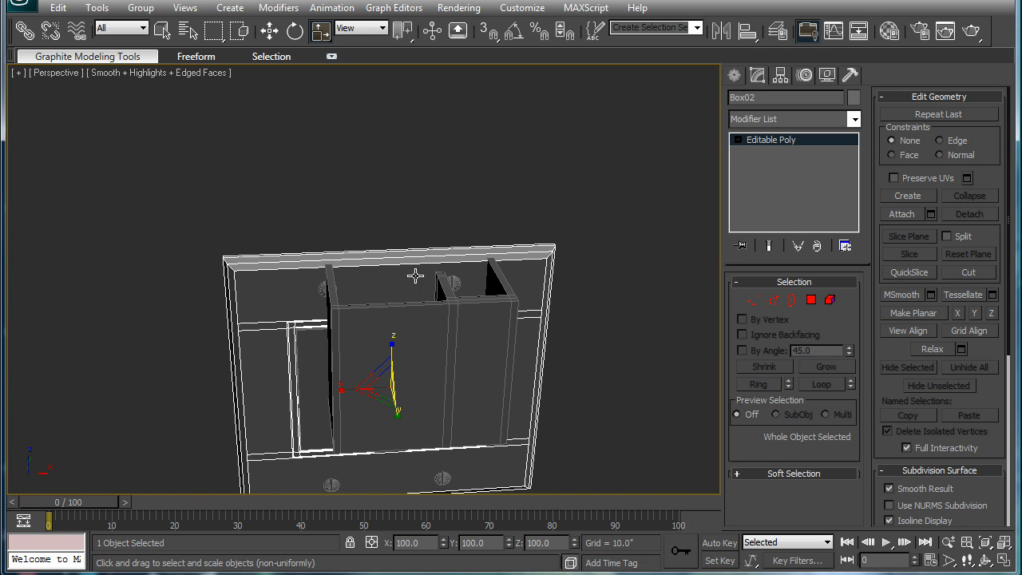
mouse_move(233, 369)
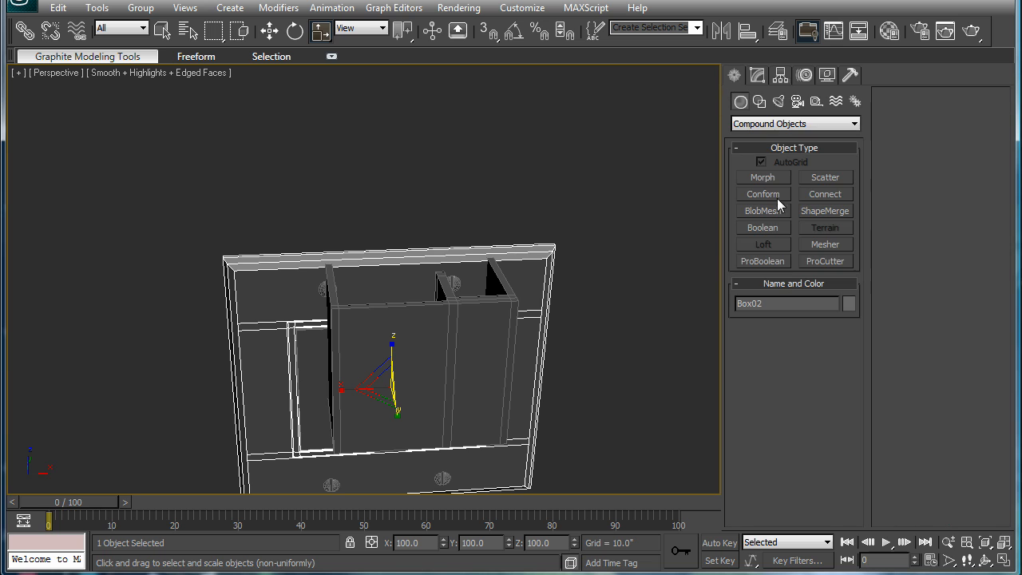
Make a 5.0 reference box from Standard Primitives and uniform-scale the plate to 2.412%.
left_click(795, 123)
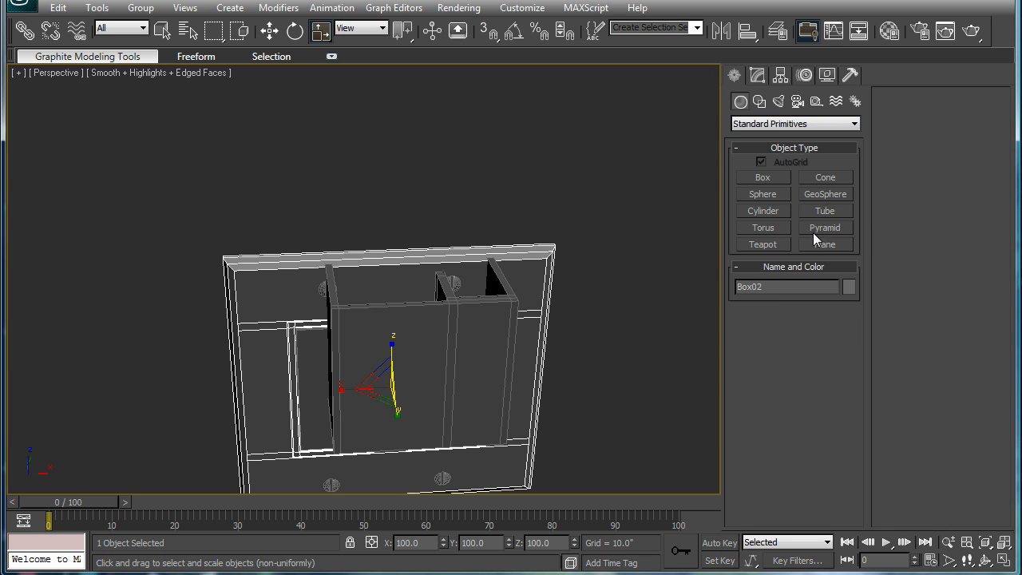
left_click(763, 177)
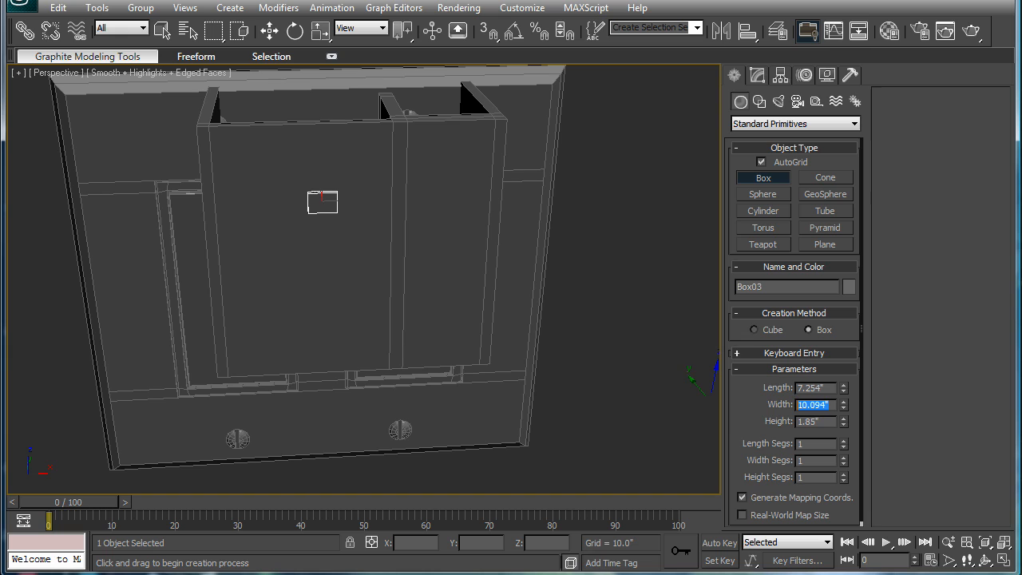
type("5.0")
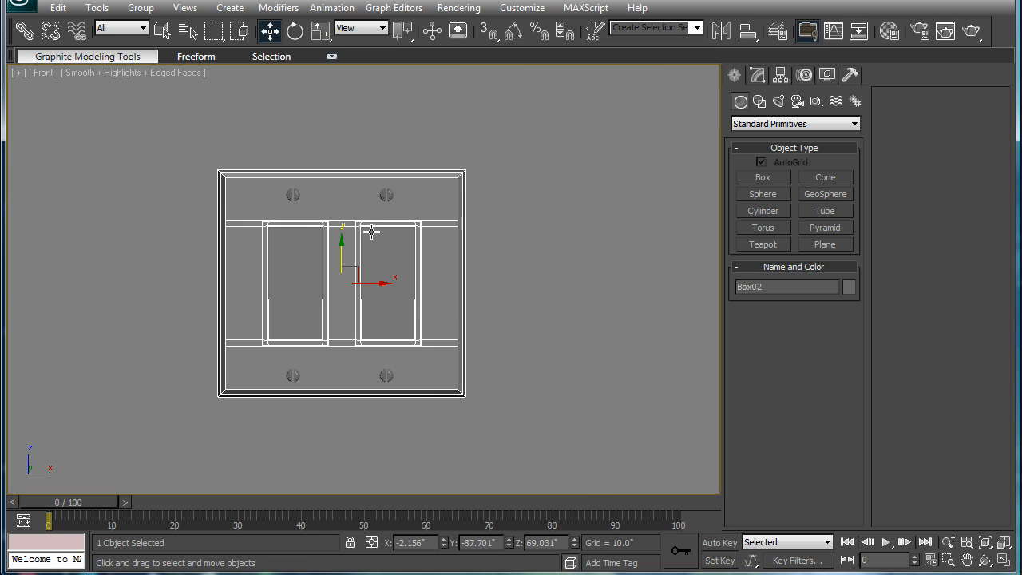
left_click(319, 30)
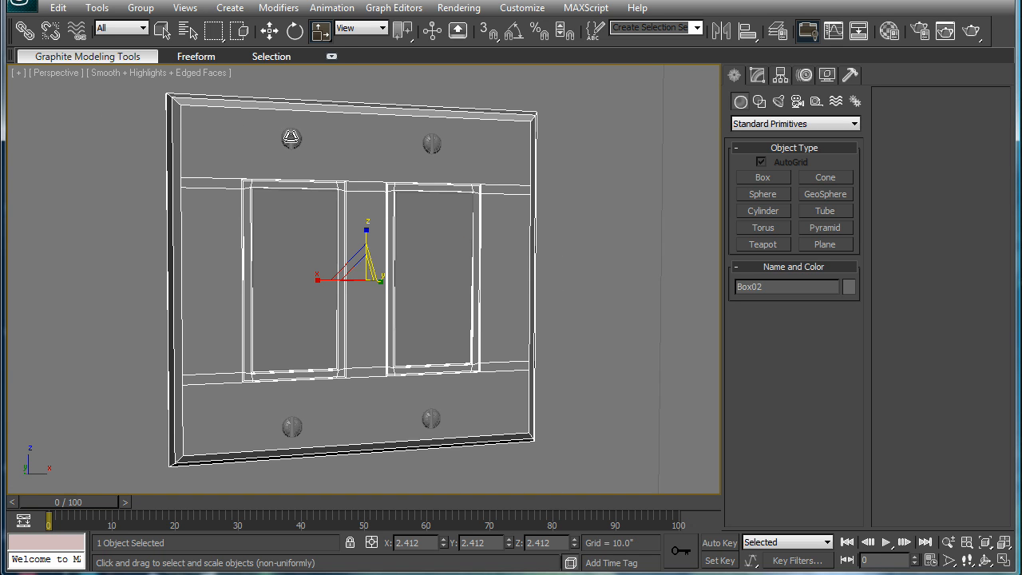
Select all seven parts and group them under the name double_switch.
left_click(291, 138)
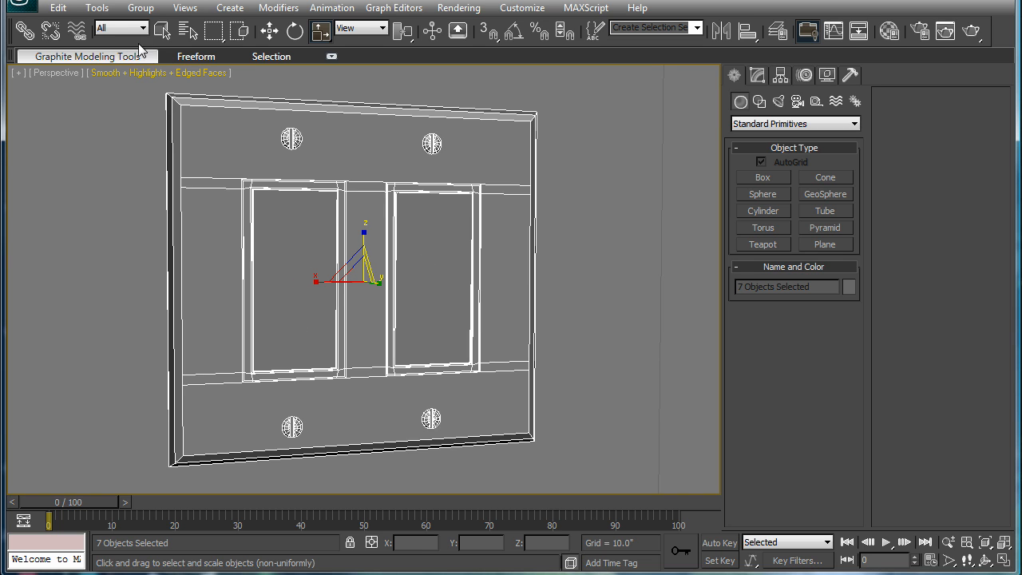
left_click(140, 6)
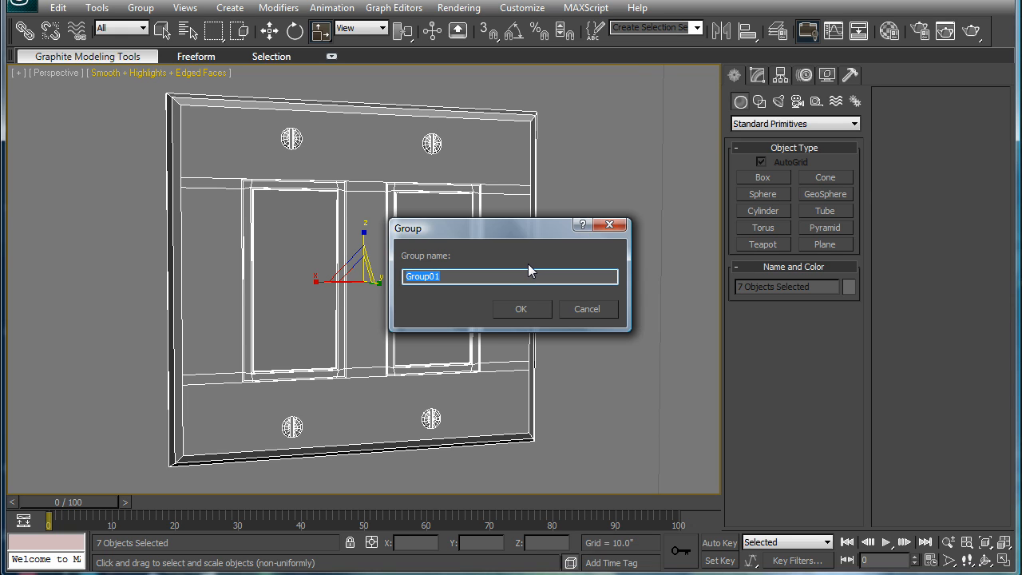
type("double_")
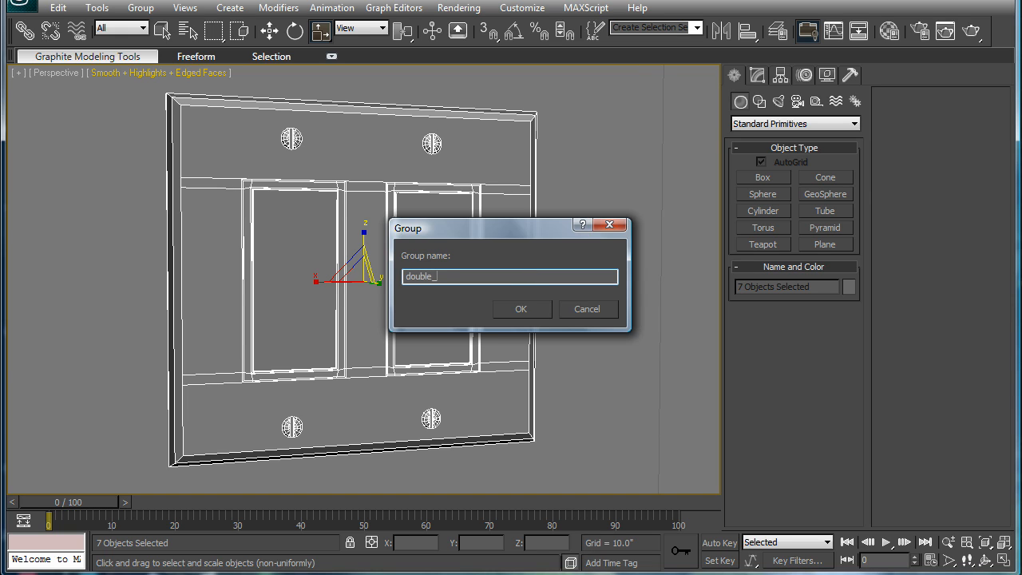
left_click(521, 309)
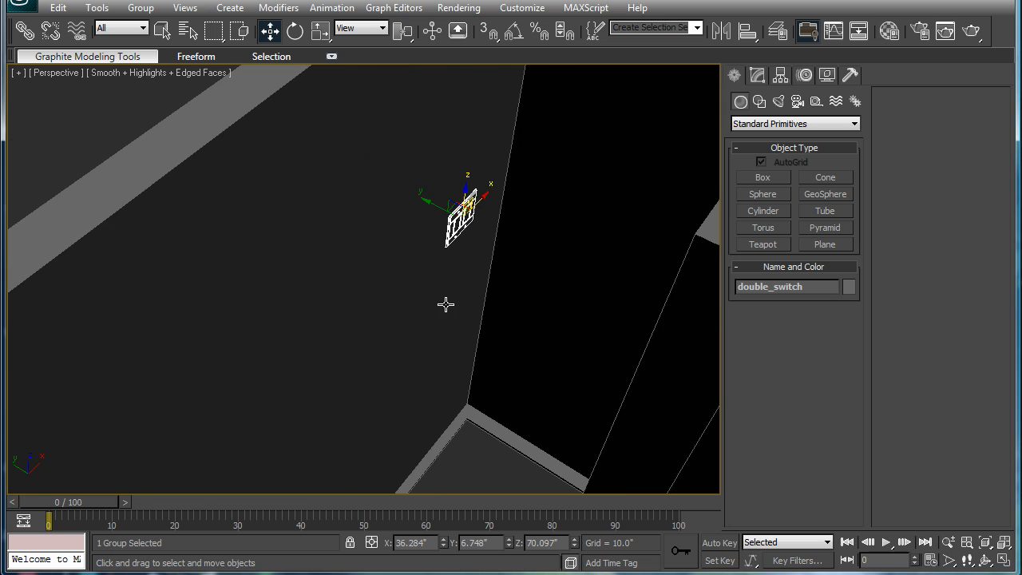
Move the double_switch group to sit against the room's wall.
key("t")
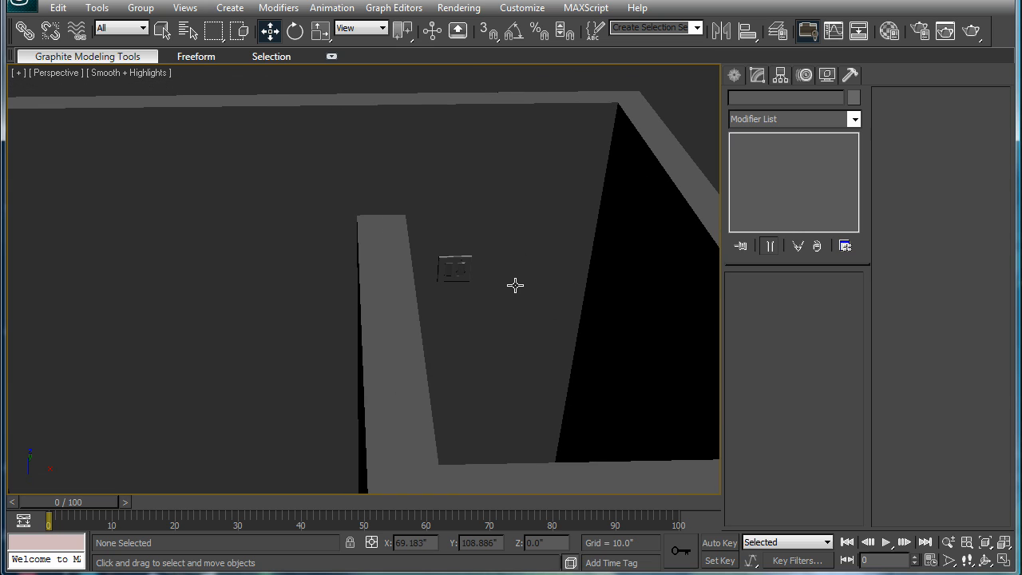
mouse_move(529, 272)
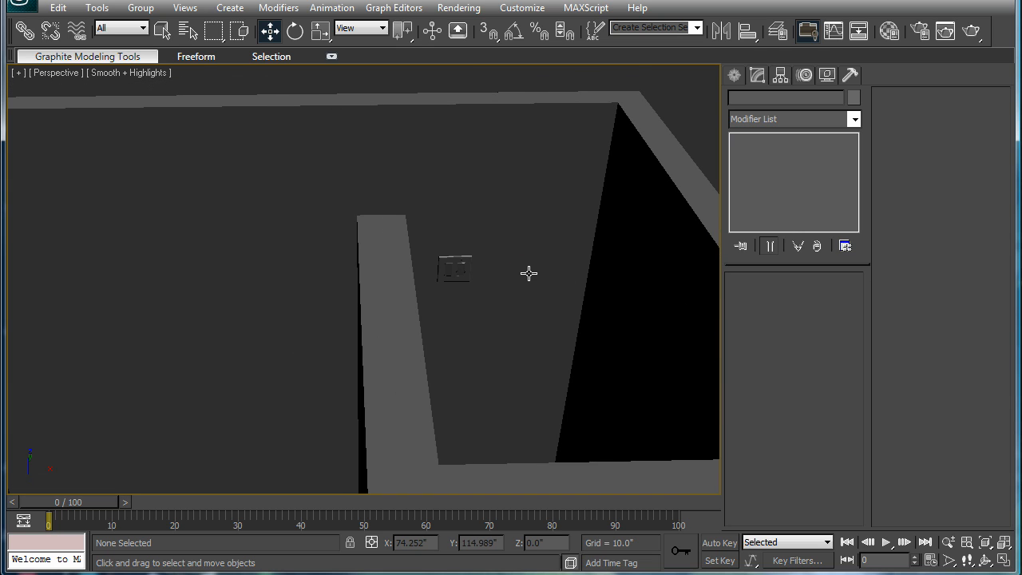